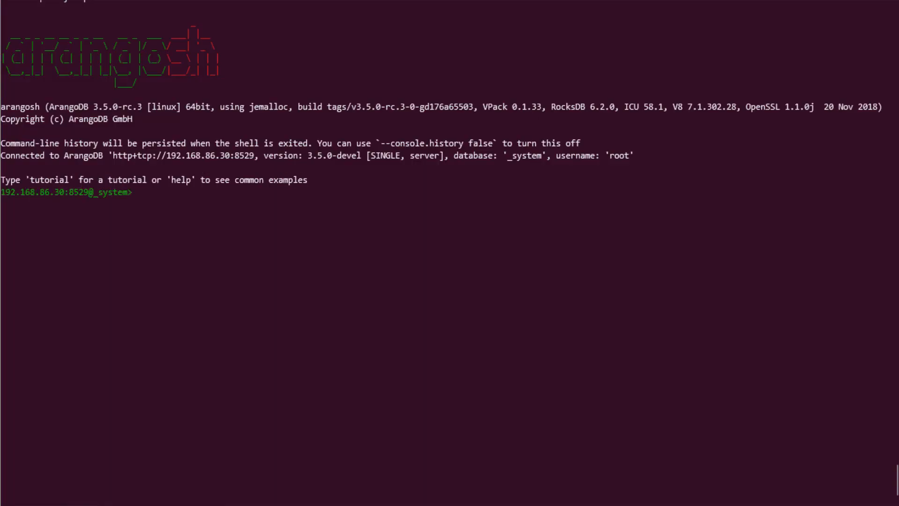
mouse_move(349, 256)
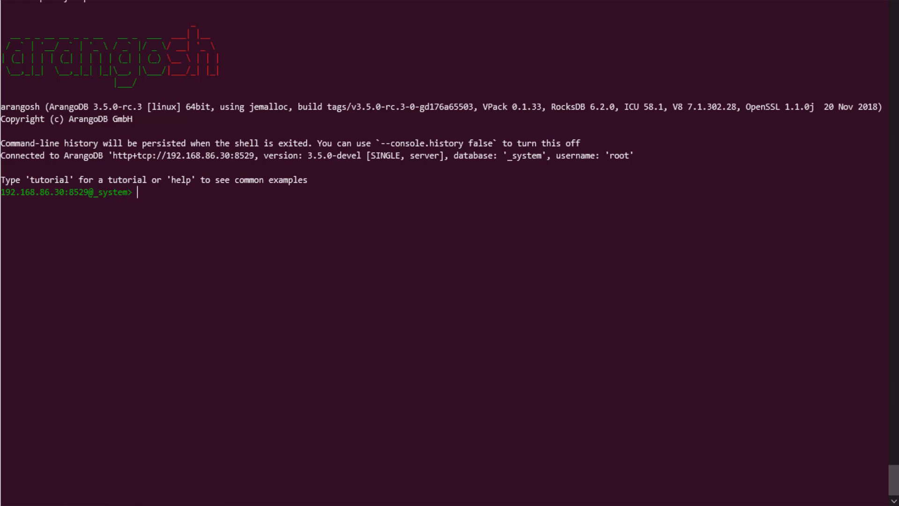
type("a")
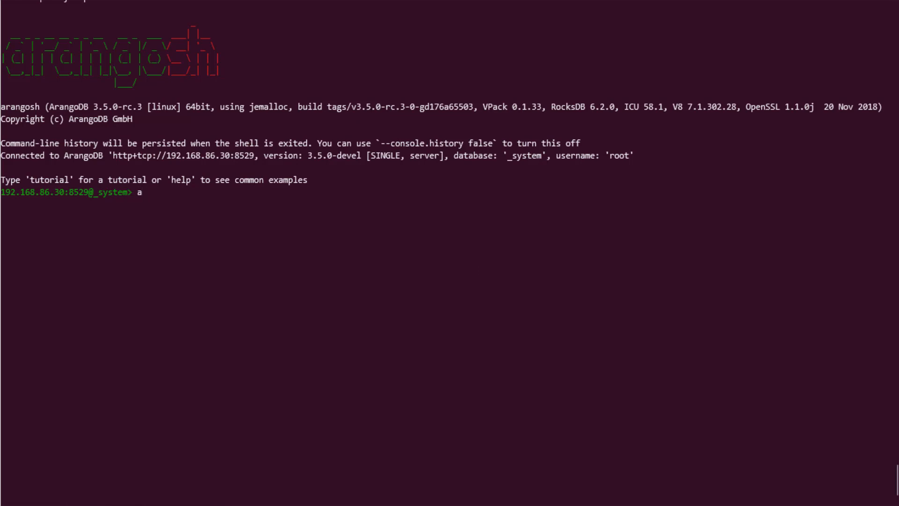
type("= require(")
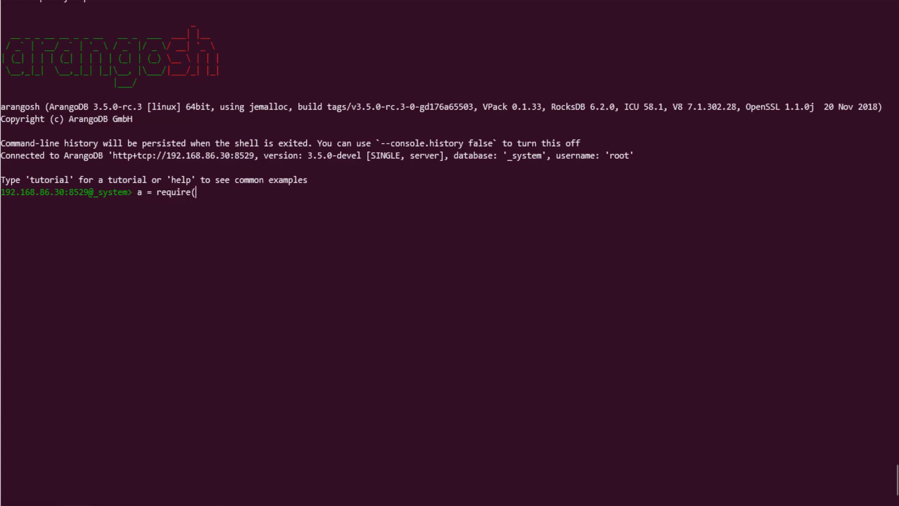
type("\"@arangodb")
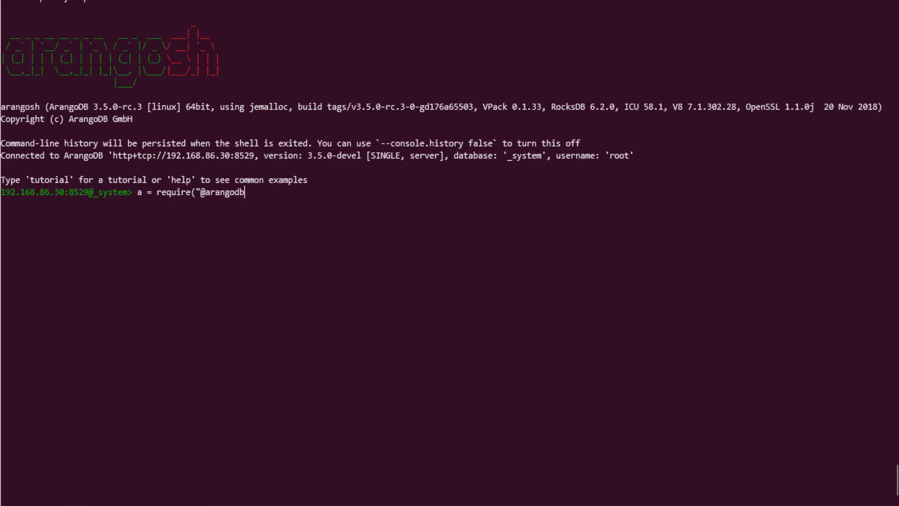
type("/analyzers")
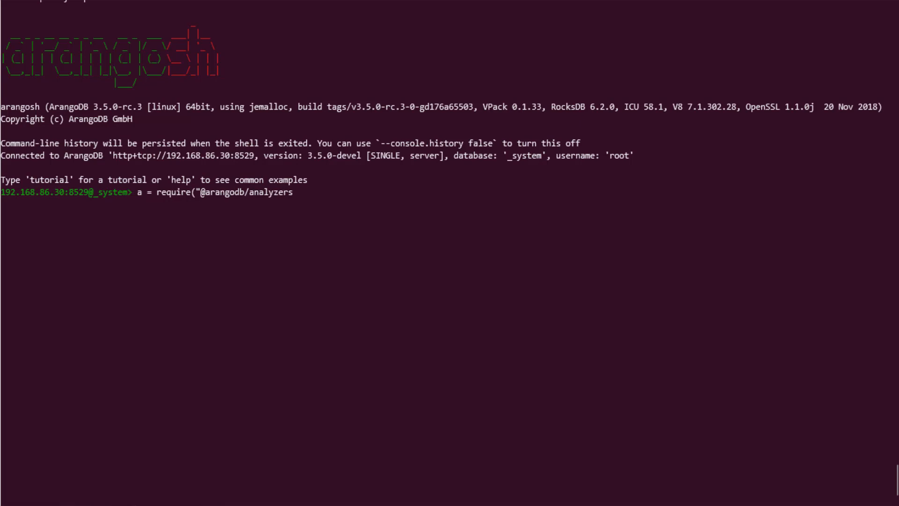
type("\")")
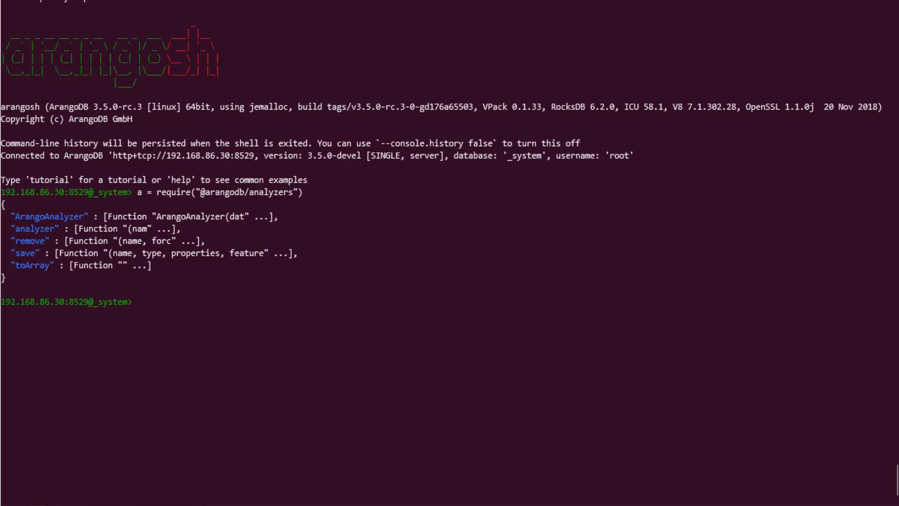
type("a")
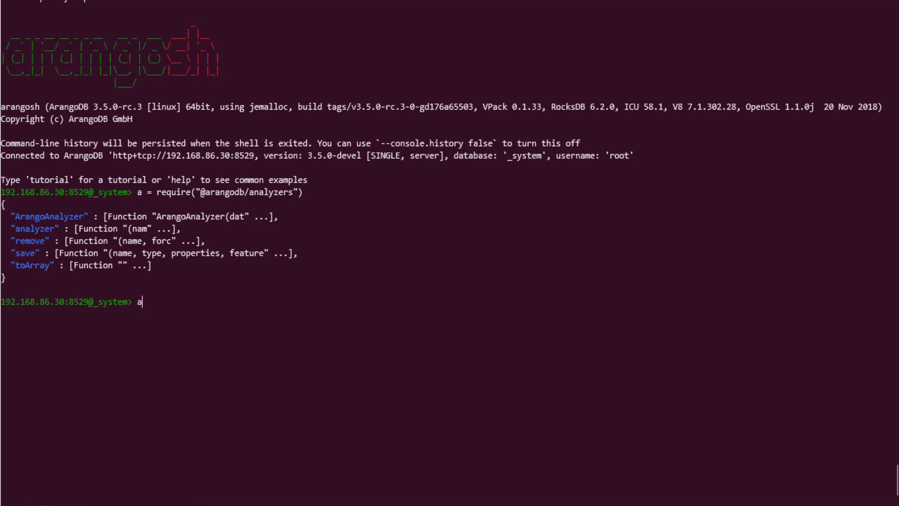
Step: List all analyzers with a.toArray() and show text_en's properties (locale, stopwords)
type(".toArray()")
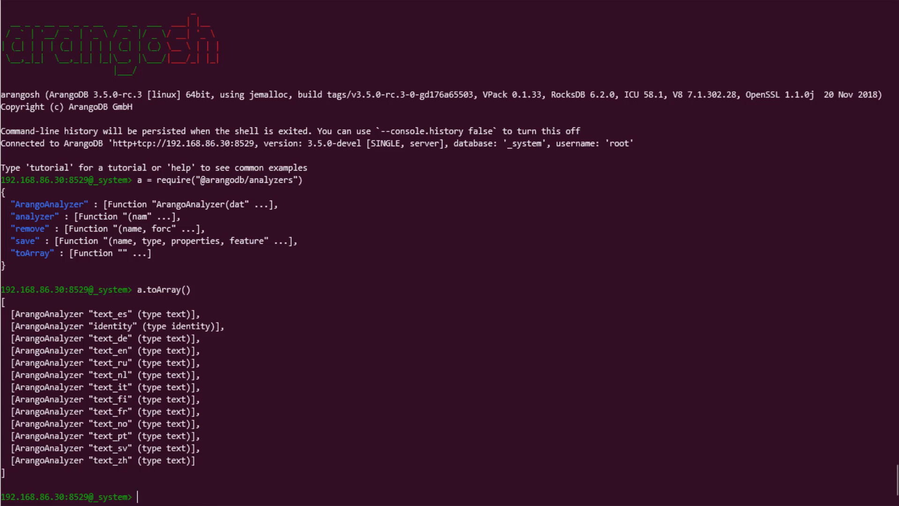
type("a.analyze")
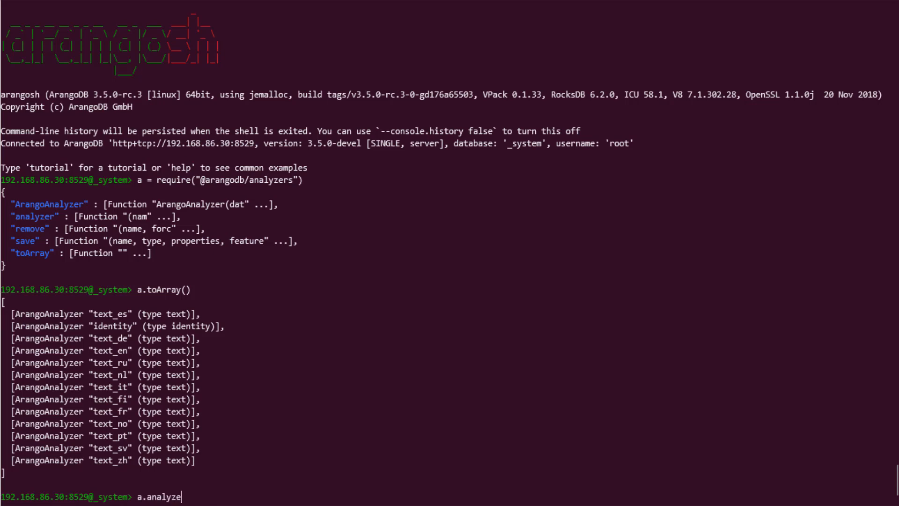
type("r(\"text_en")
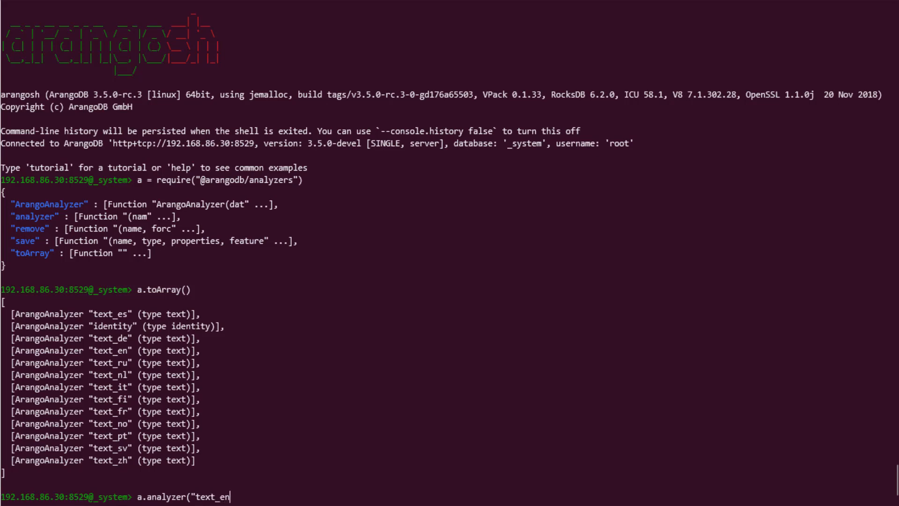
type("\").properties(")
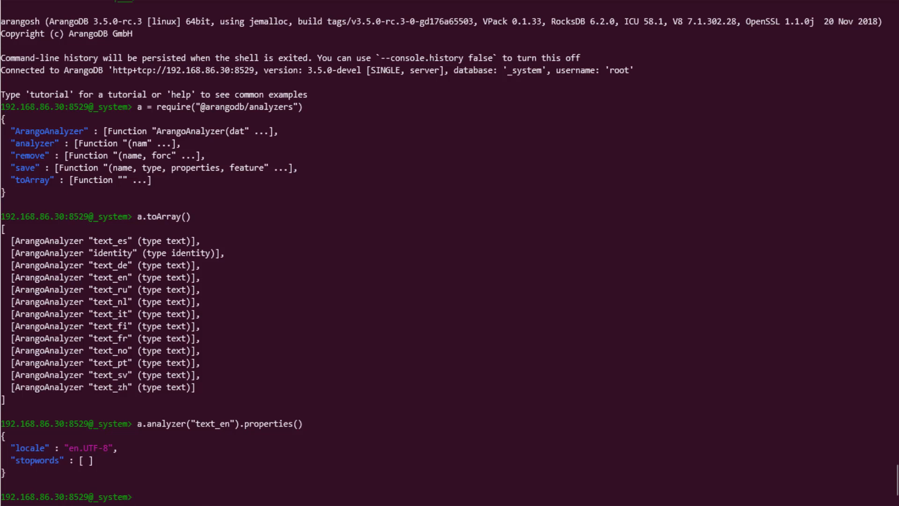
Step: Show the features of the text_en and identity analyzers
type("a.analyzer(\"text_en\").features(")
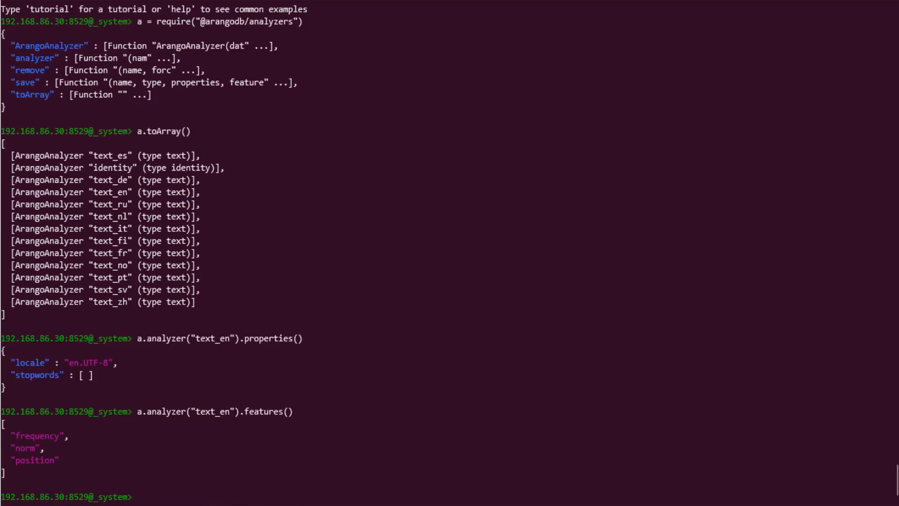
type("a.analyzer(\"id\").features()")
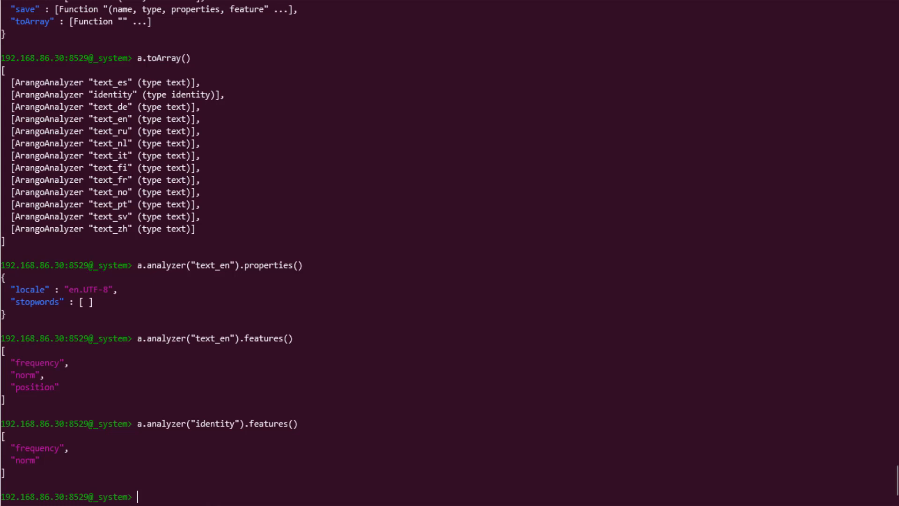
Step: Run a TOKENS query on 'The quick brown fox jumps over the lazy dog' with text_en
type("db._qu")
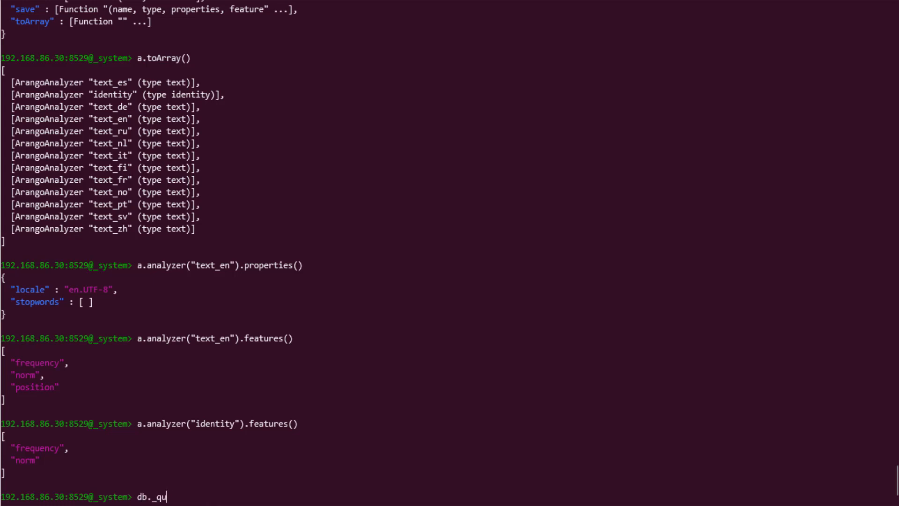
type("ery(\"TOKE")
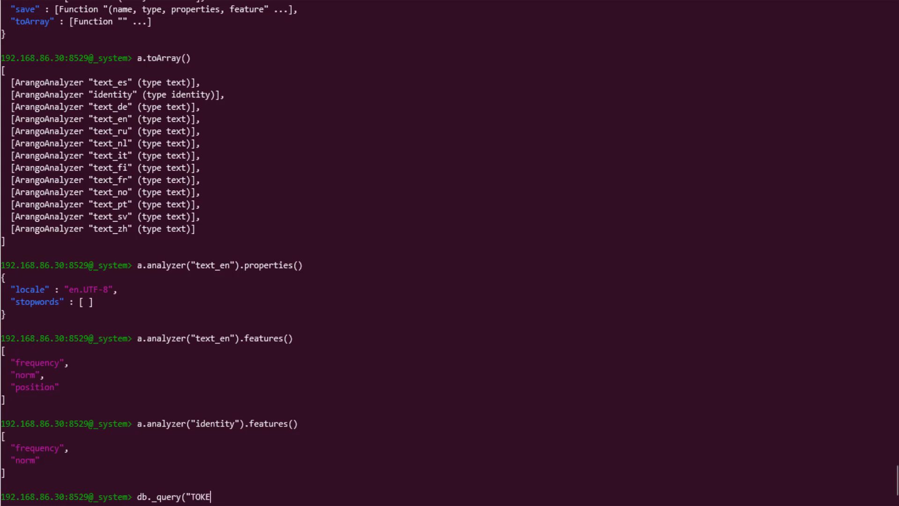
type("RETURN")
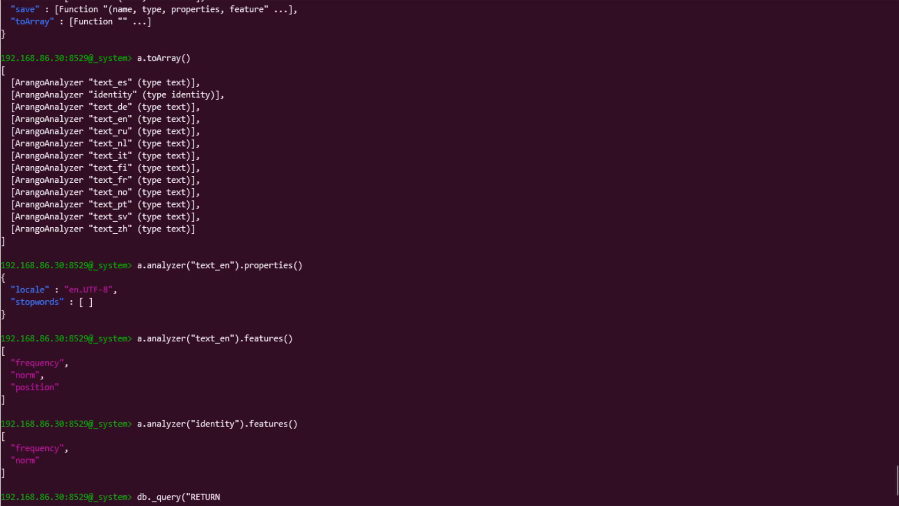
type("TOKENS")
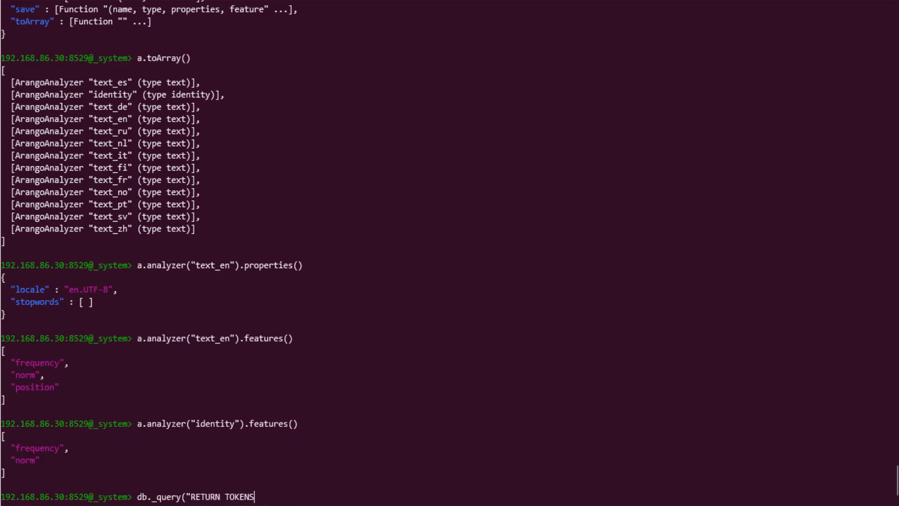
type("('")
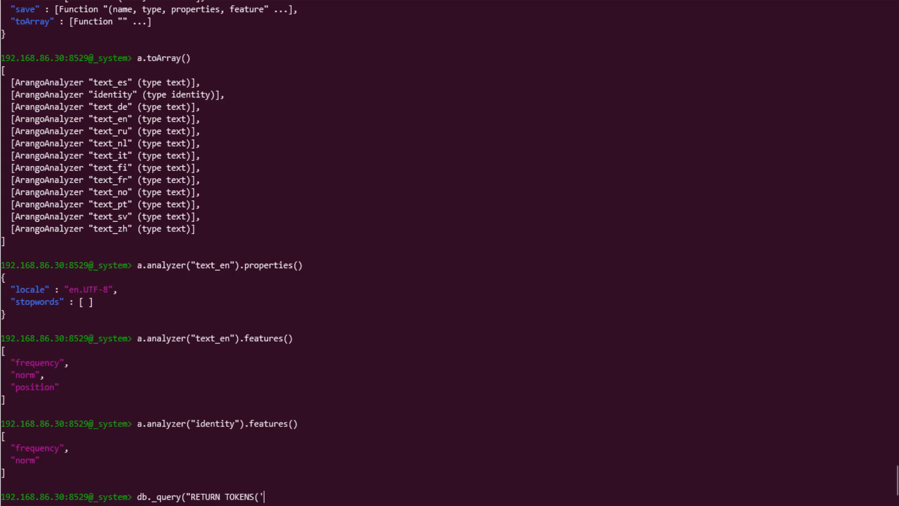
type("The quick bo")
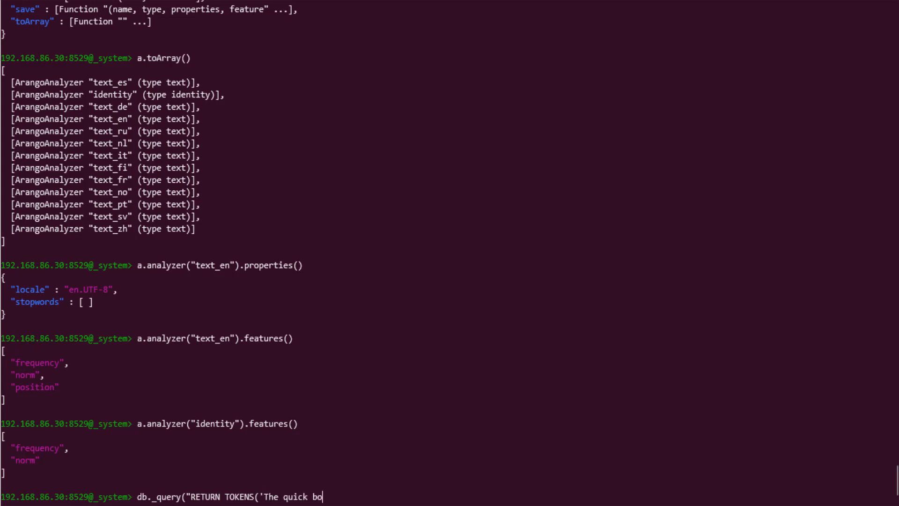
type("wn")
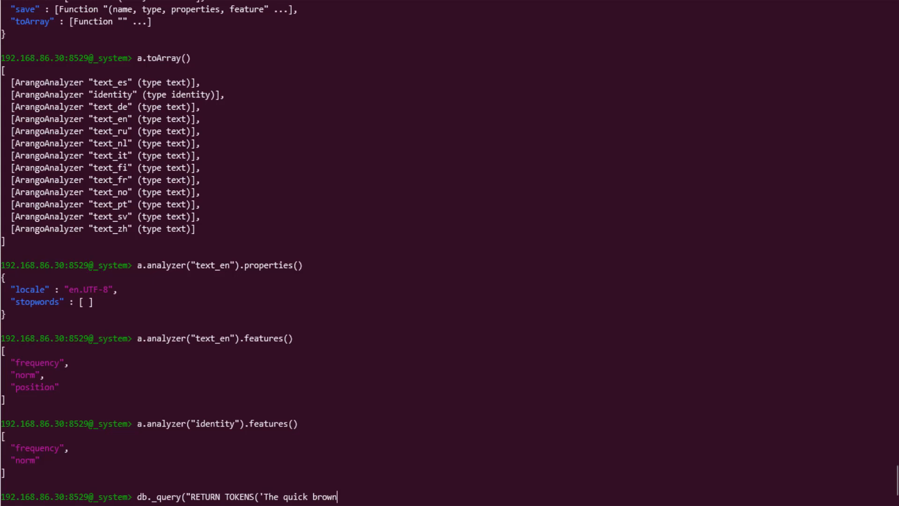
type("fox")
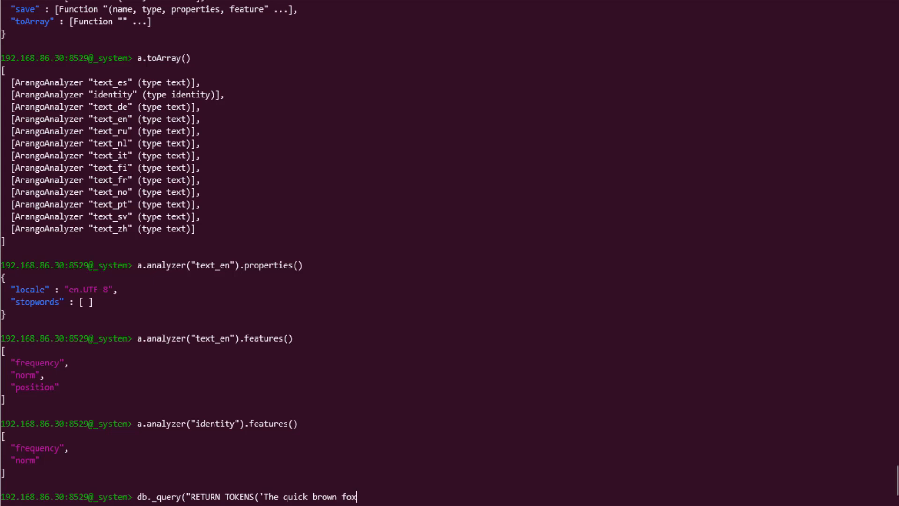
type("jumps over")
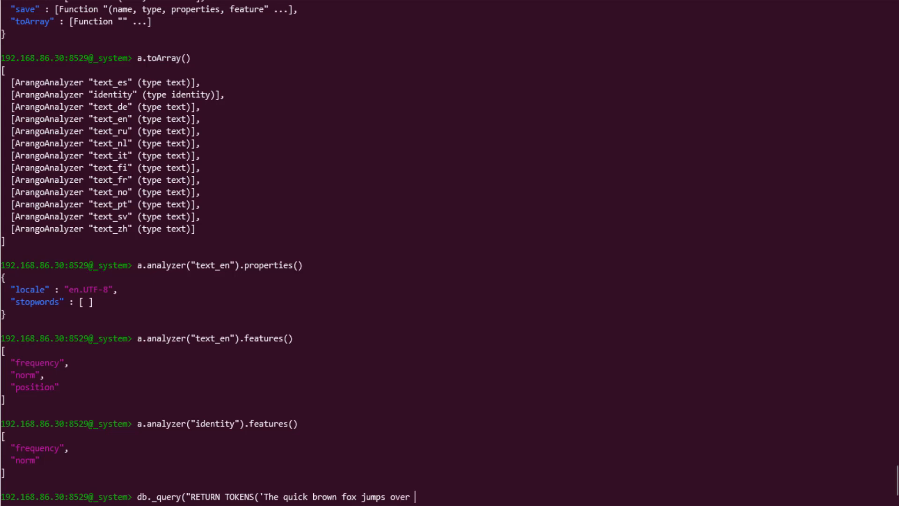
type("the lazy dog")
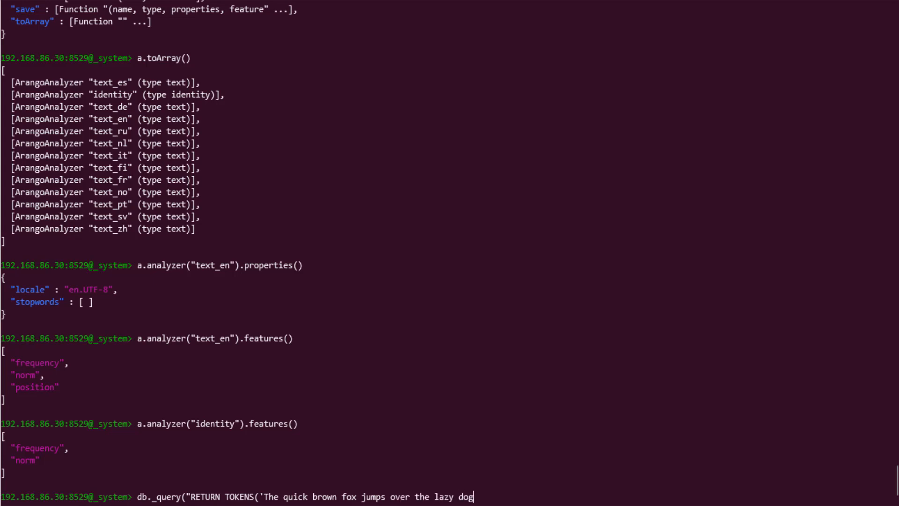
type("', 'te")
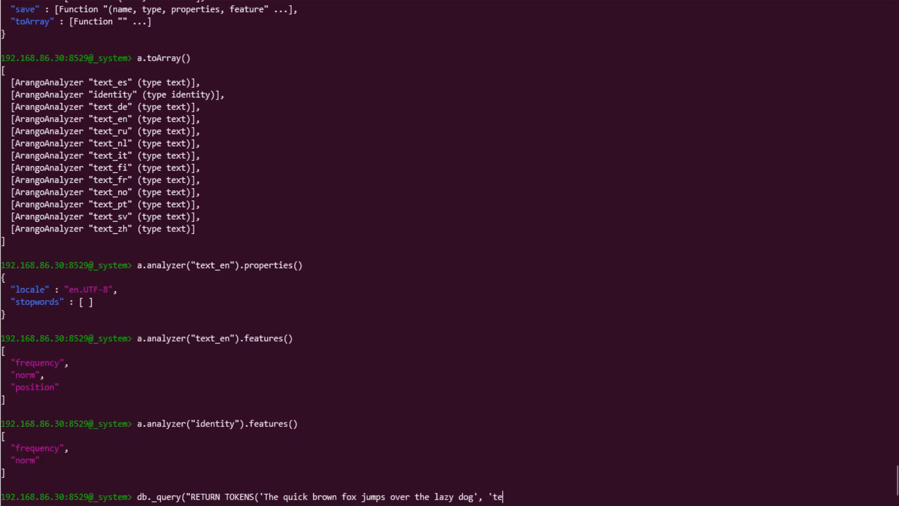
type("xt_en')")
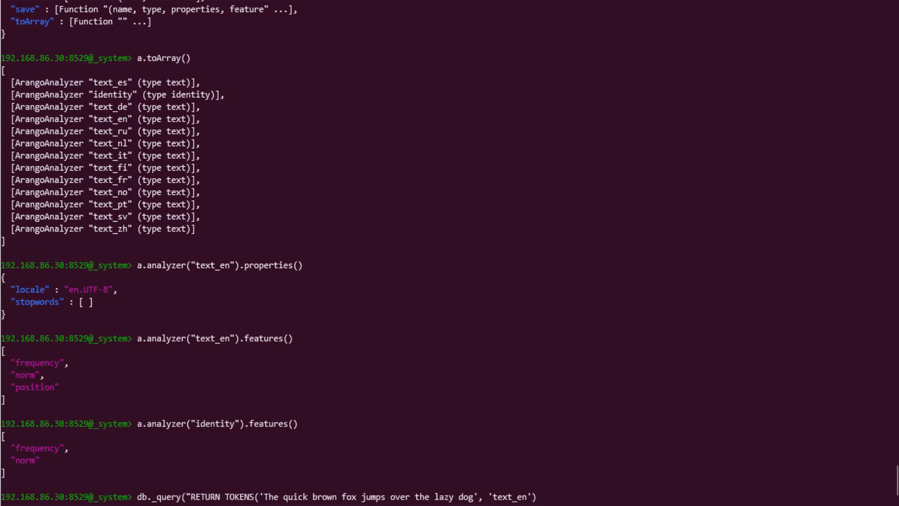
type("\"")
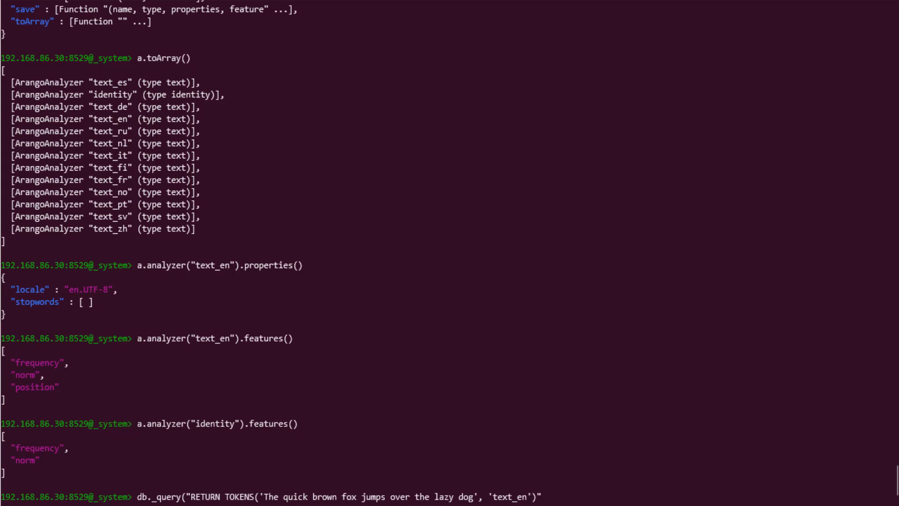
type(")")
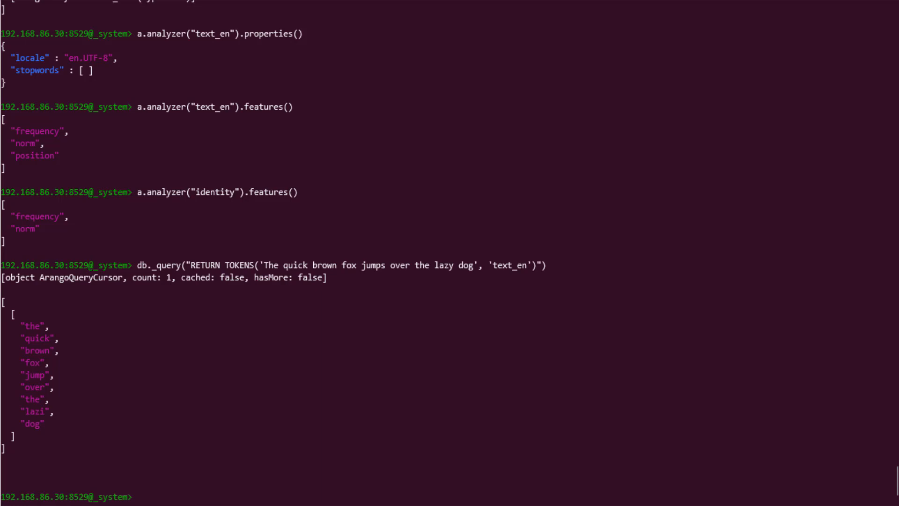
Step: Rerun the same TOKENS query with the identity analyzer, returning the sentence unchanged
type("db._query(\"RETURN TOKENS('The quick brown fox jumps over the lazy dog', 'text_en')\")")
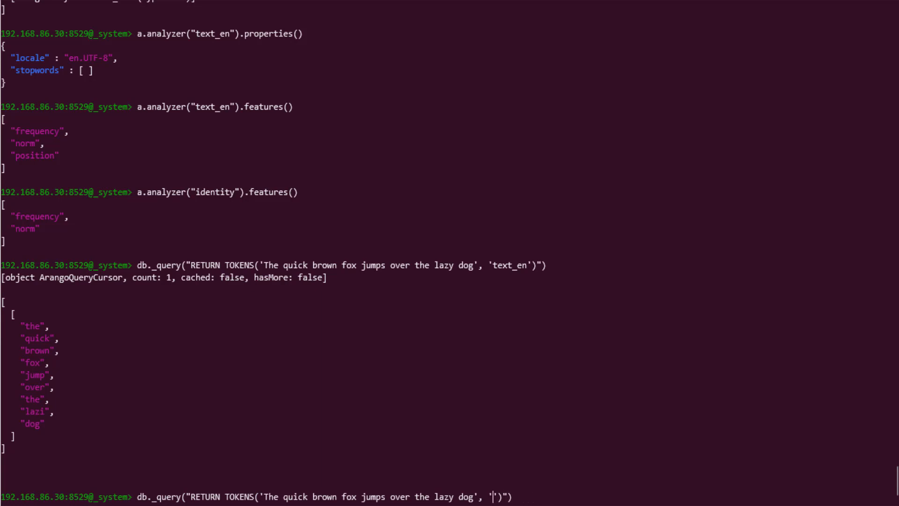
type("identity")
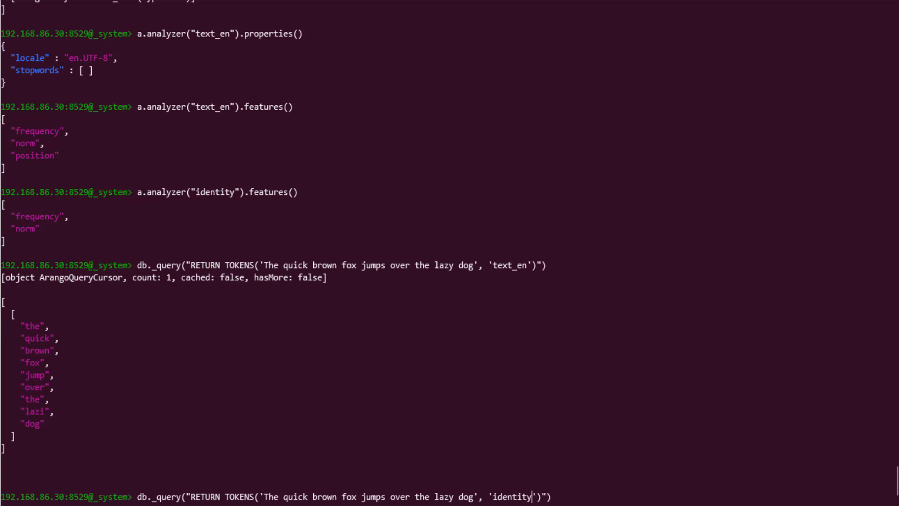
key("Enter")
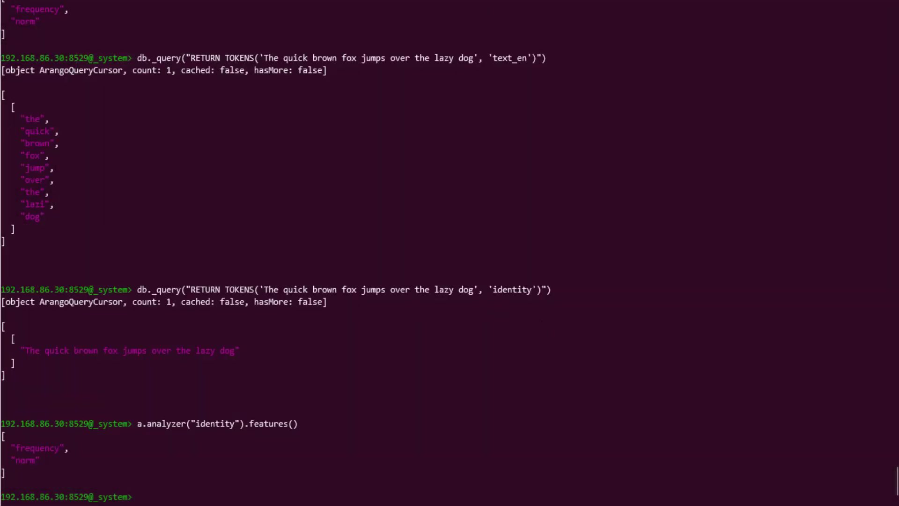
Step: Begin a.save for configuredAnalyzer as a text analyzer with locale en.UTF-8 and case upper
type("a.save(")
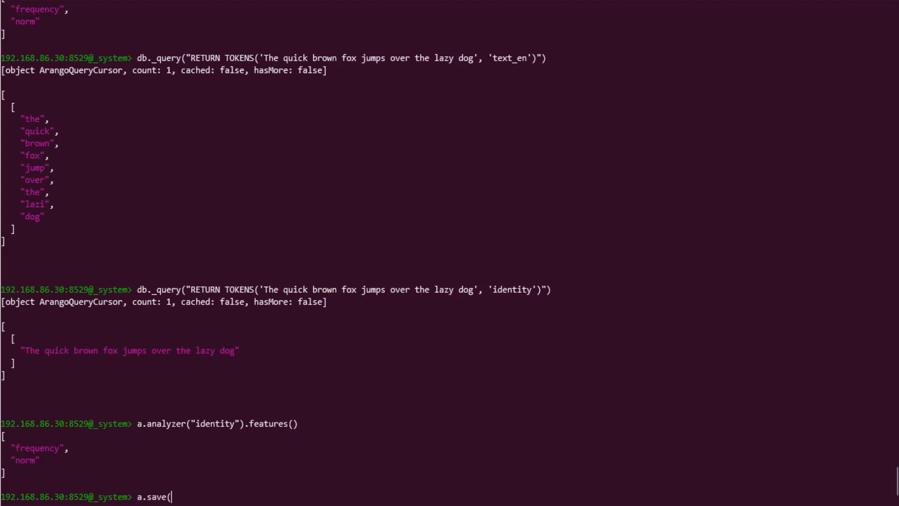
type("'")
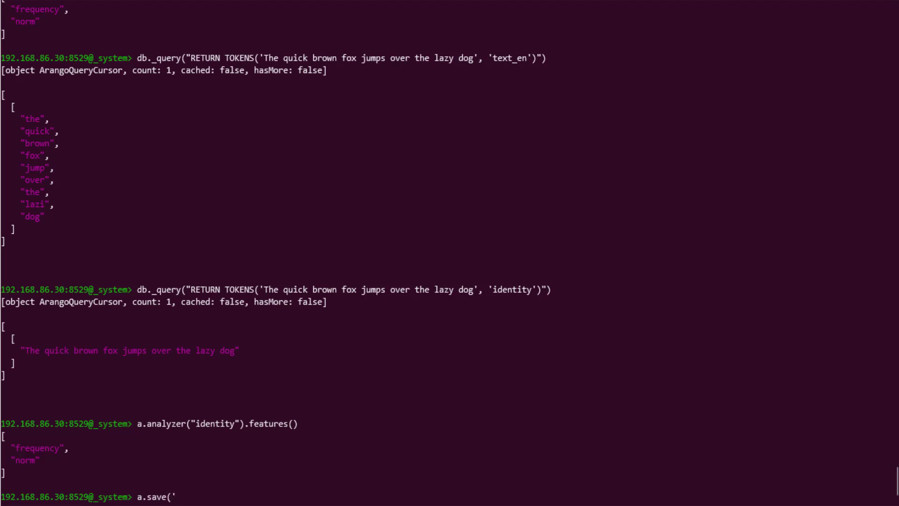
type("configuredAna")
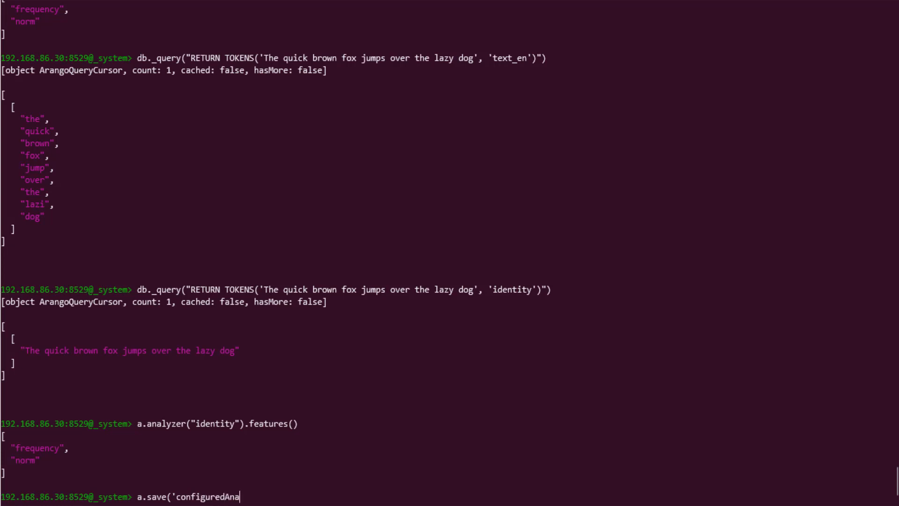
type("lyzer',")
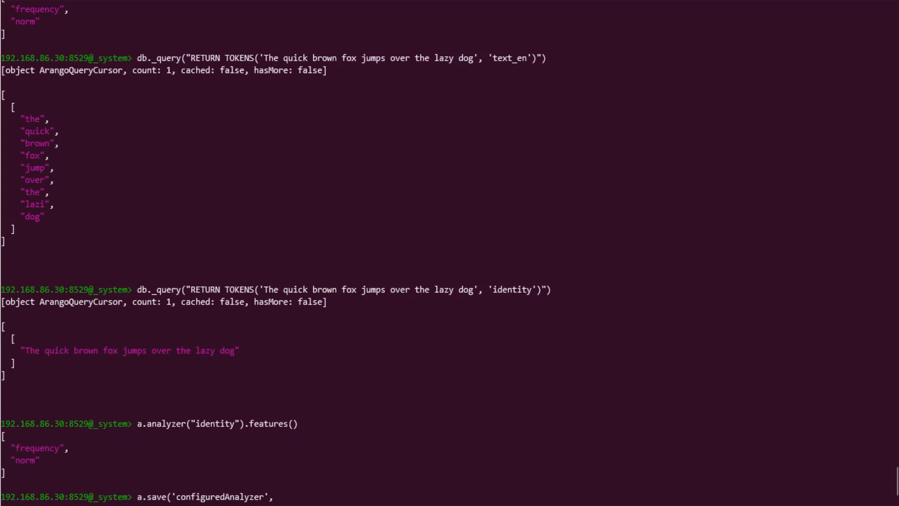
type("'text'")
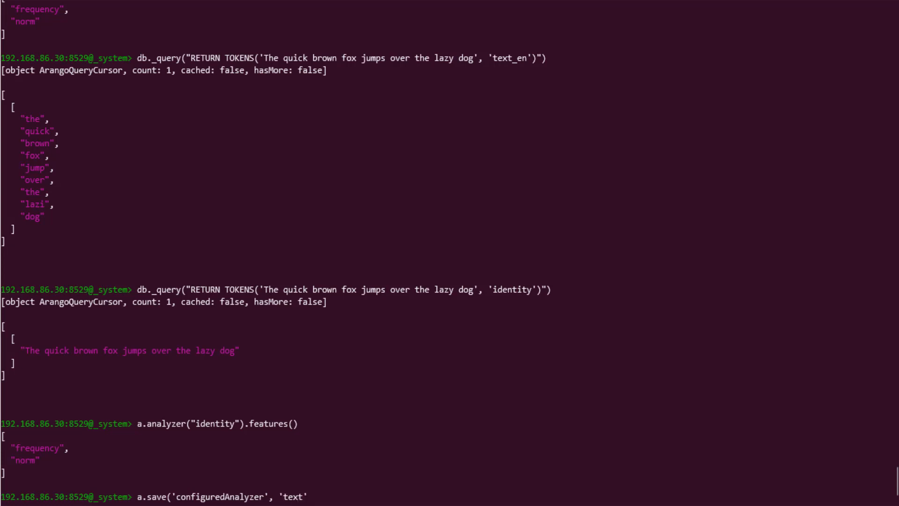
type(",")
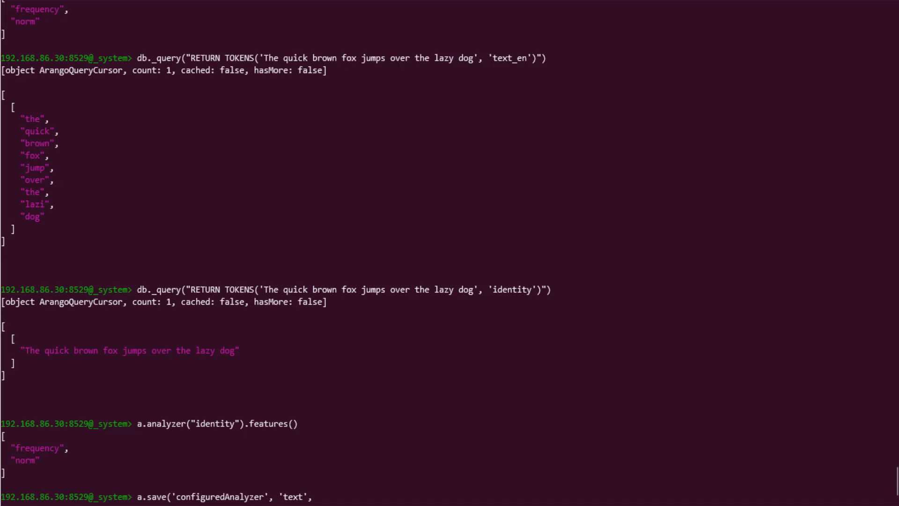
type("{}")
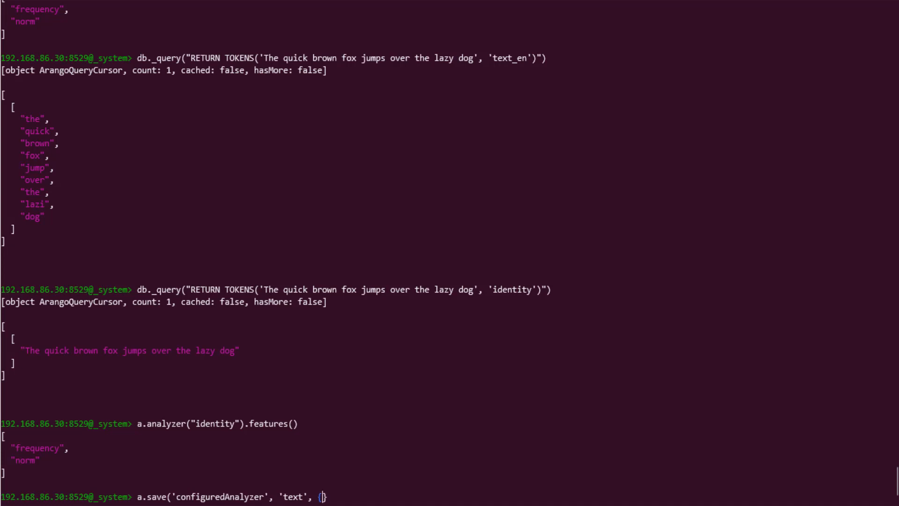
type("locale: '")
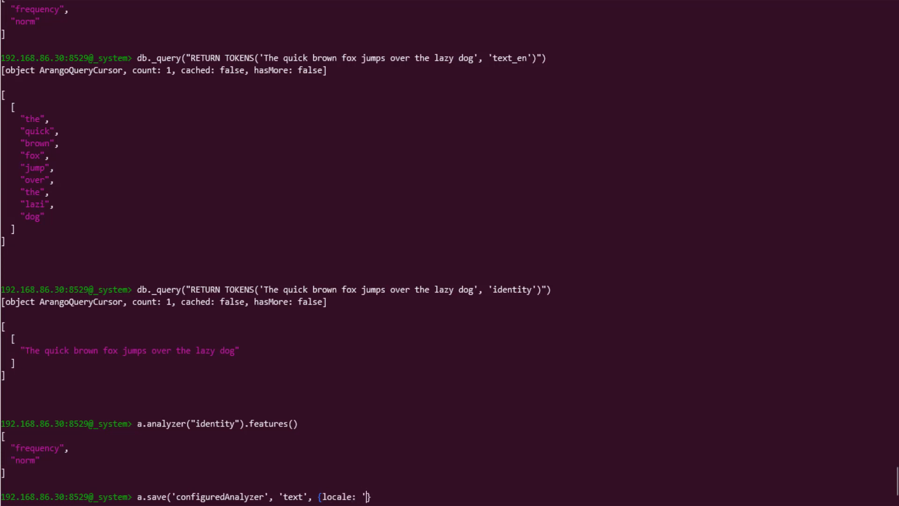
type("en.-")
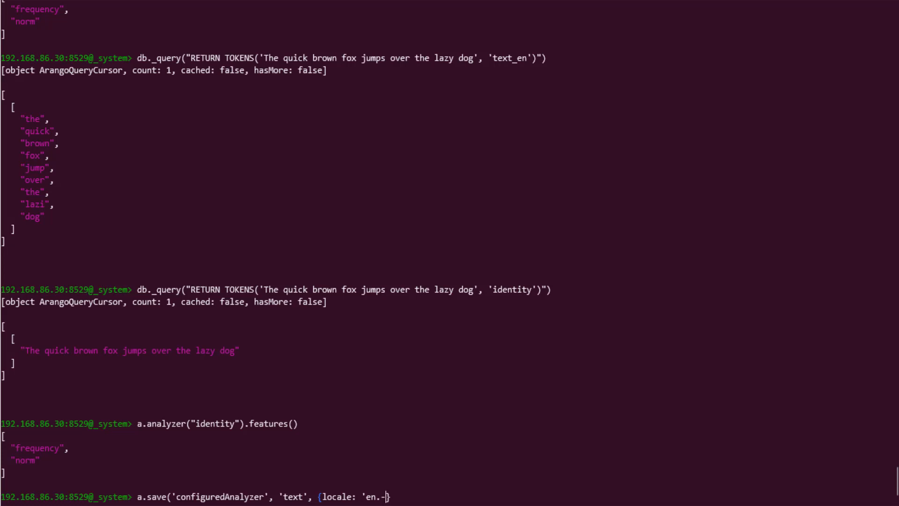
type("UTF-")
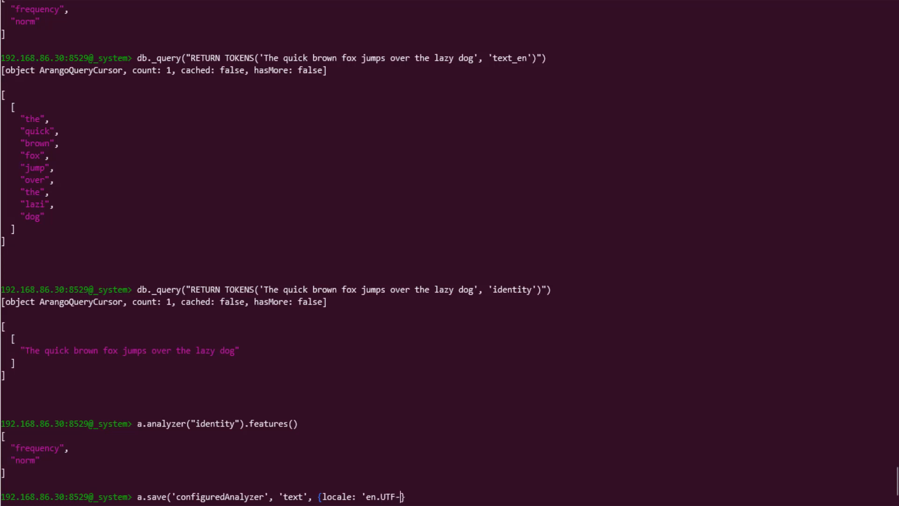
type("8', case:")
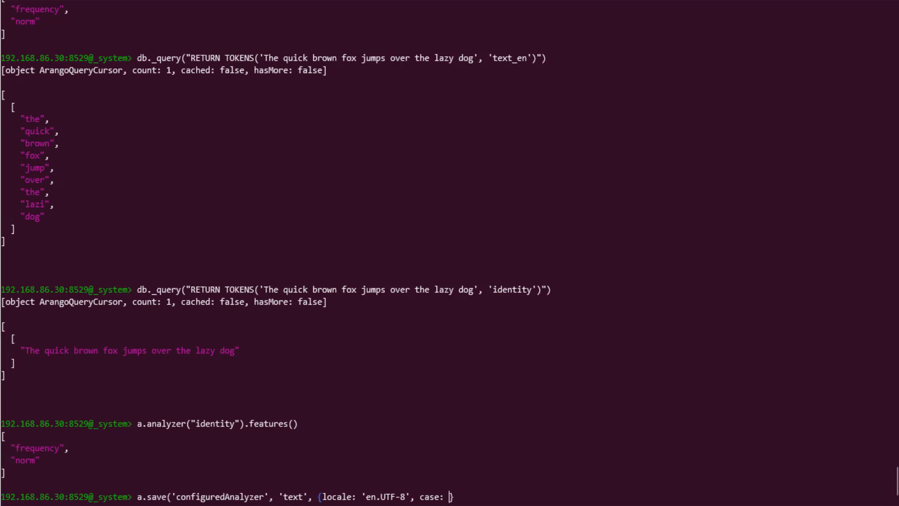
type("'upp")
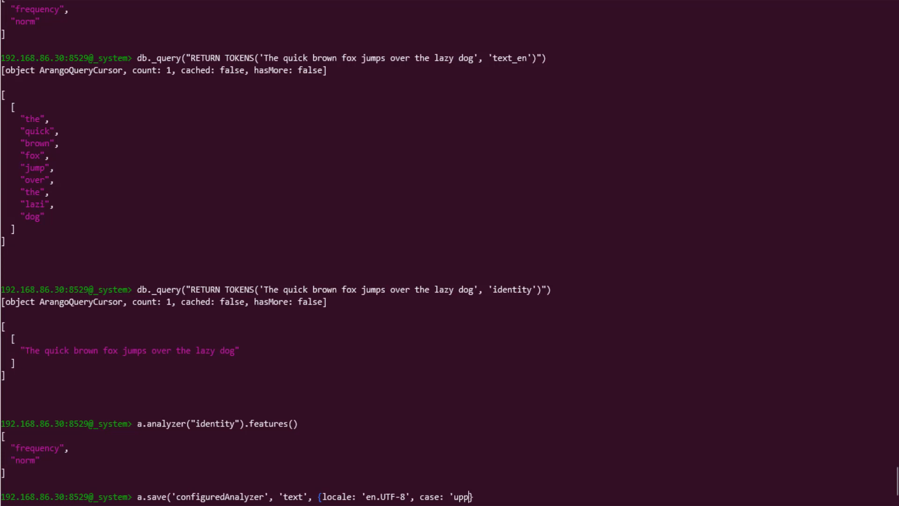
type("er'}")
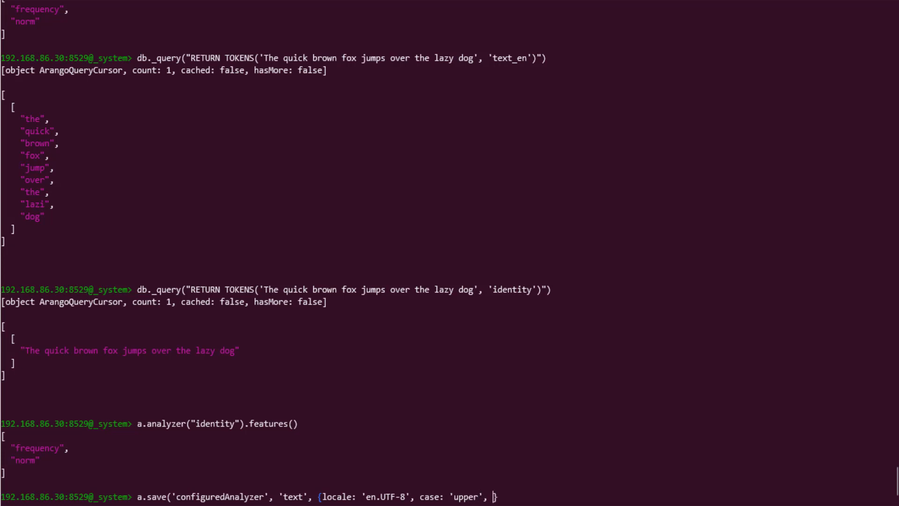
Step: Add stopwords ['the', 'and', 'of'] to the analyzer properties
type("stopw")
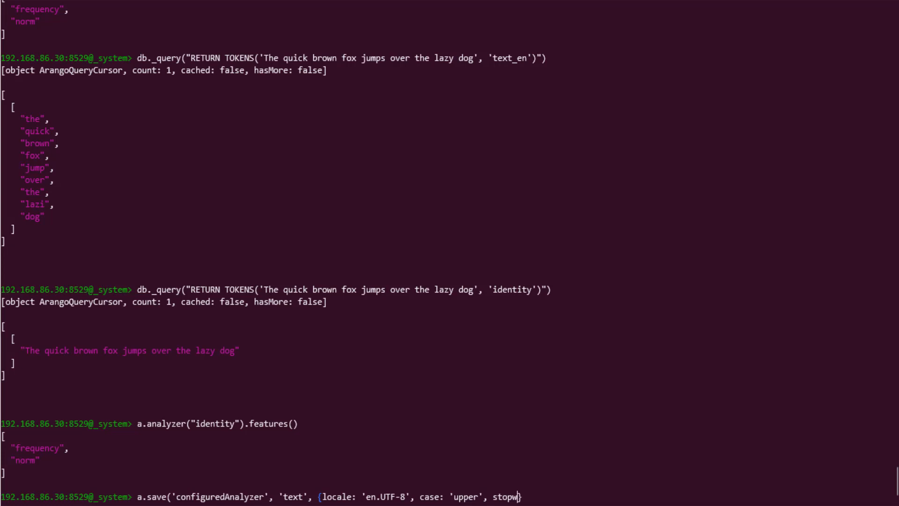
type("ords:")
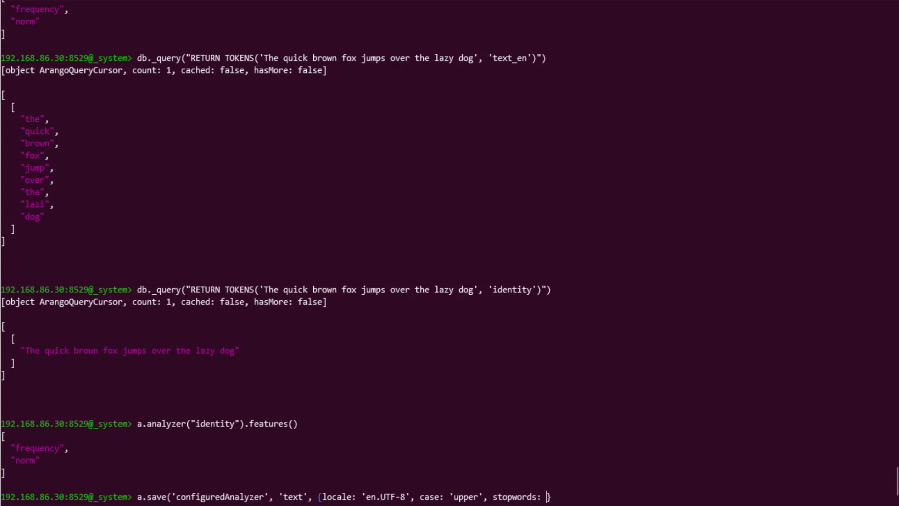
type("[]")
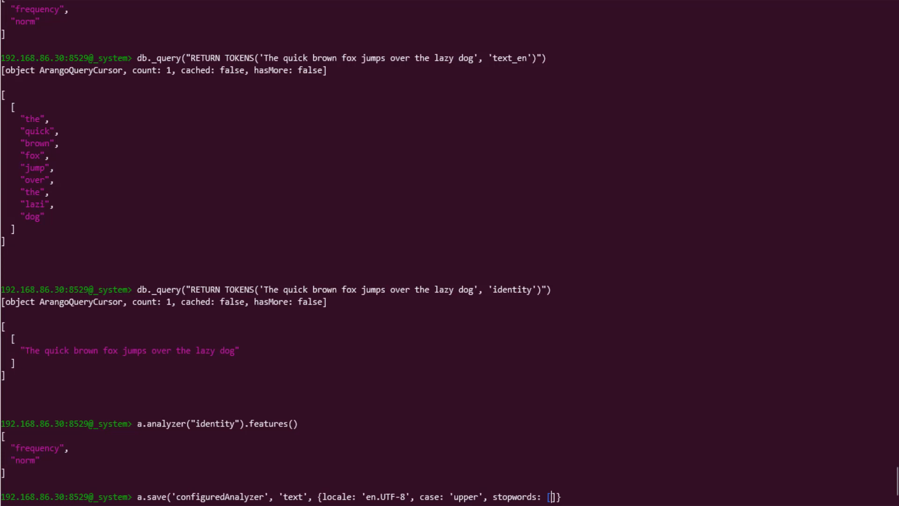
type("'the',")
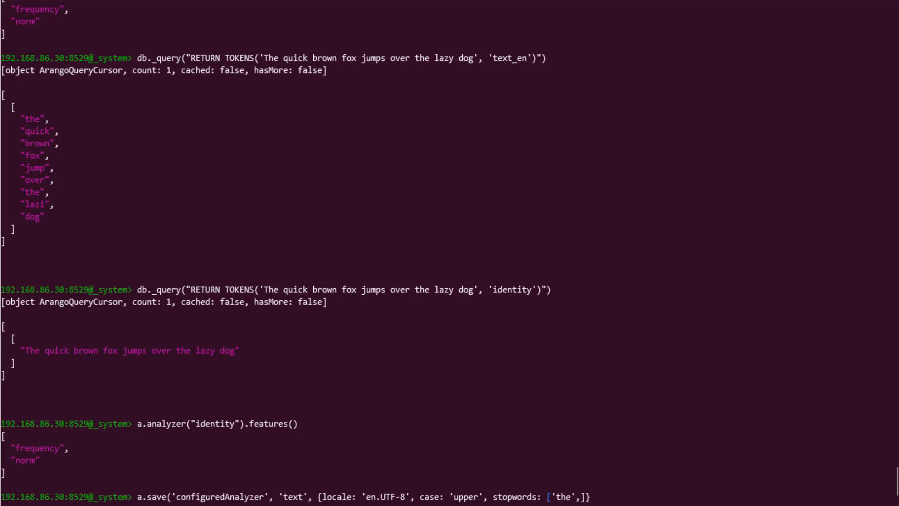
type("'and',")
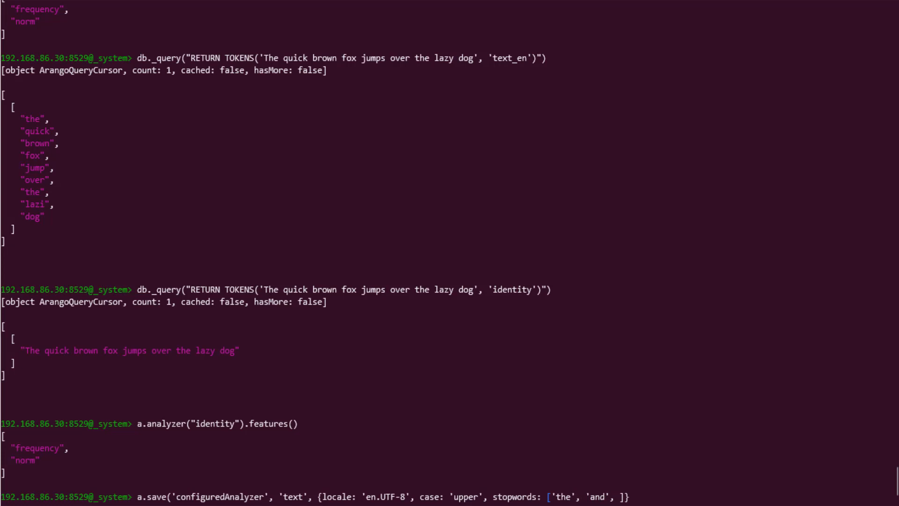
type("'of'")
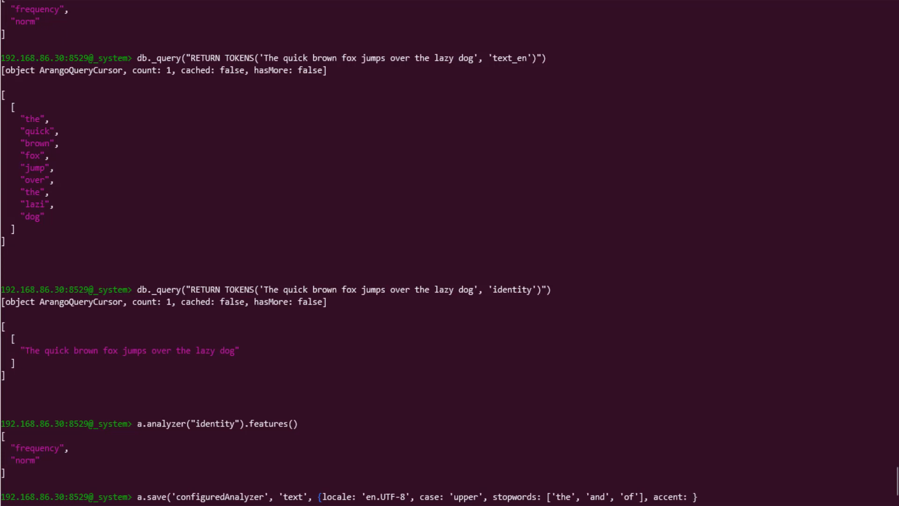
type("}")
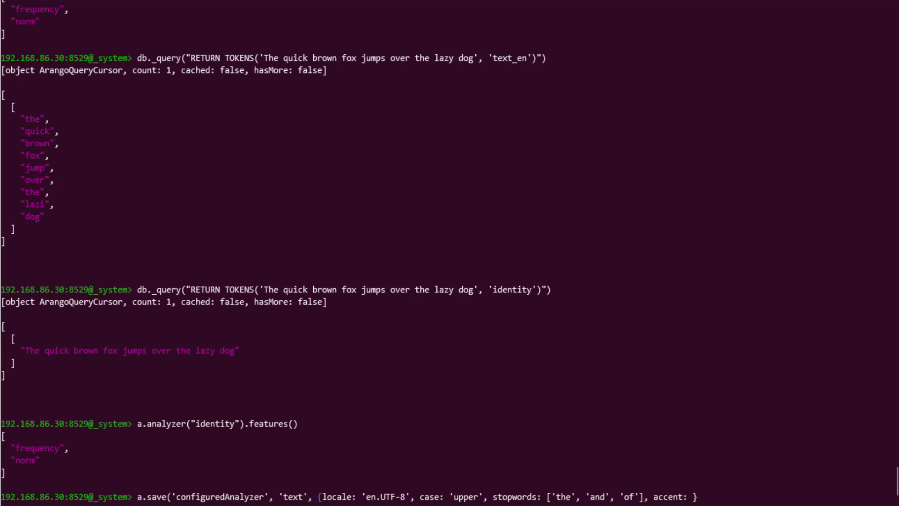
Step: Set accent false and stemming false, add the frequency feature, and save the analyzer
type("false}")
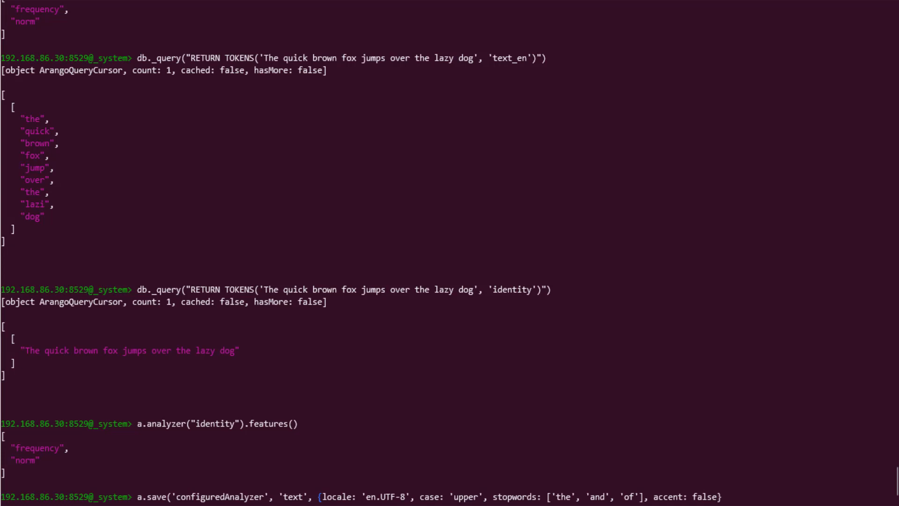
type(",")
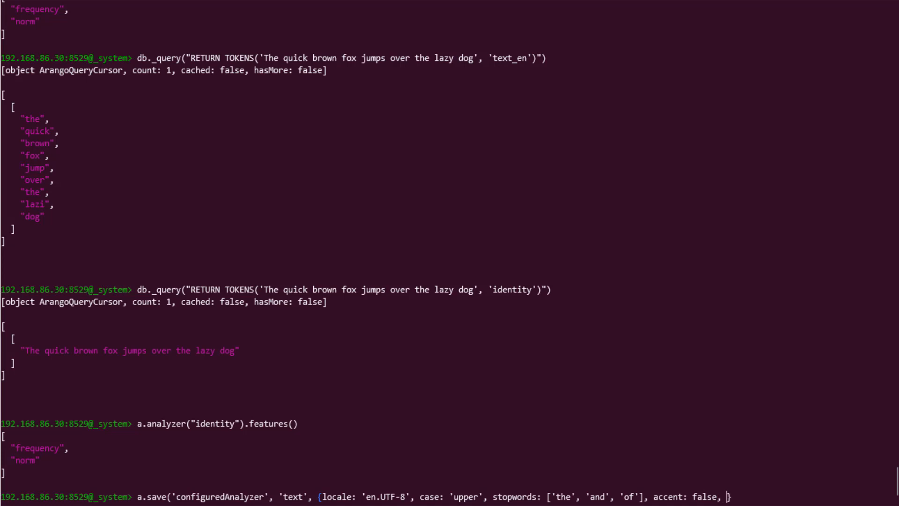
type("stemming")
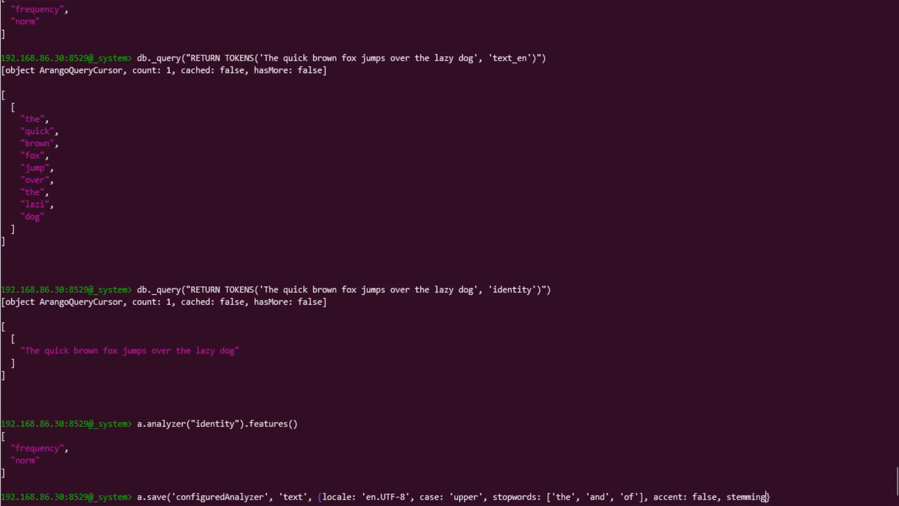
type(":")
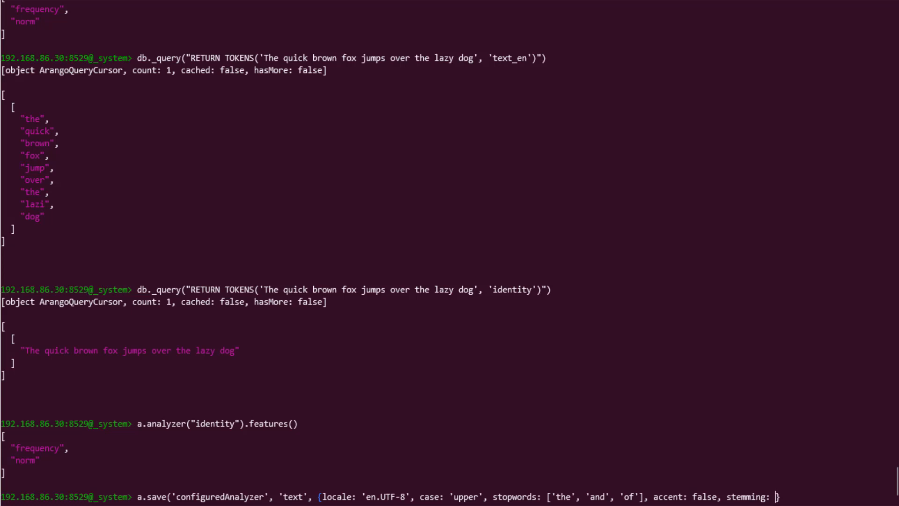
type("fals")
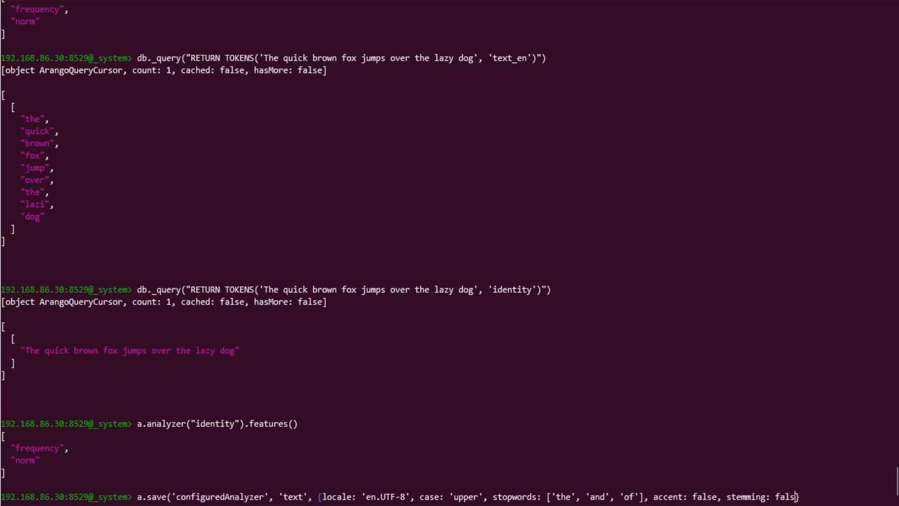
type("e}")
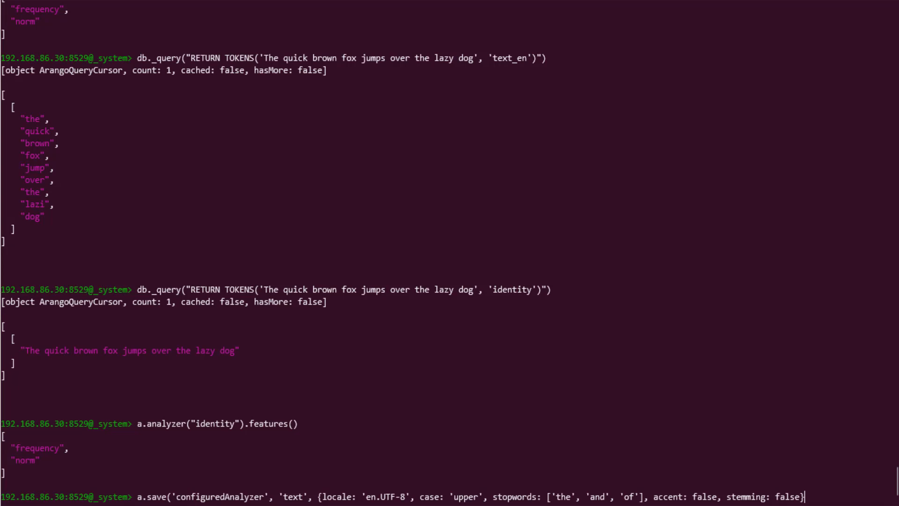
type(", []")
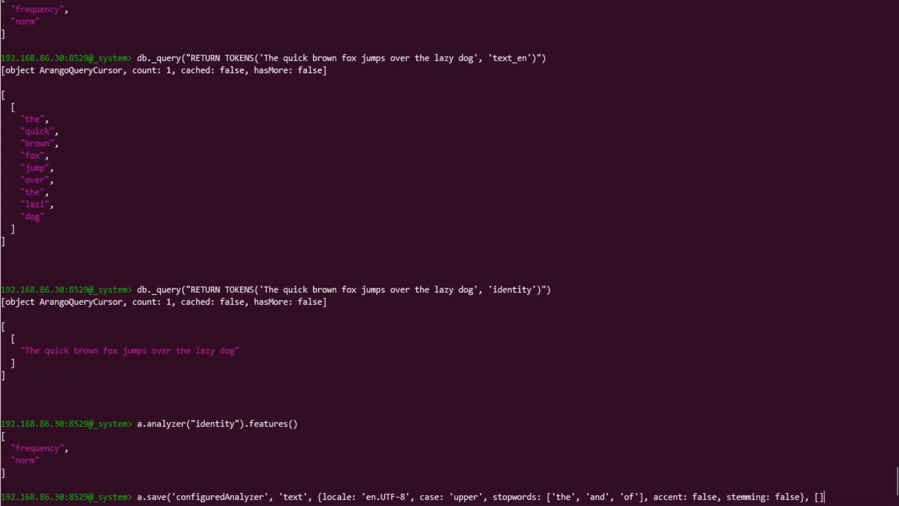
type("'frequ")
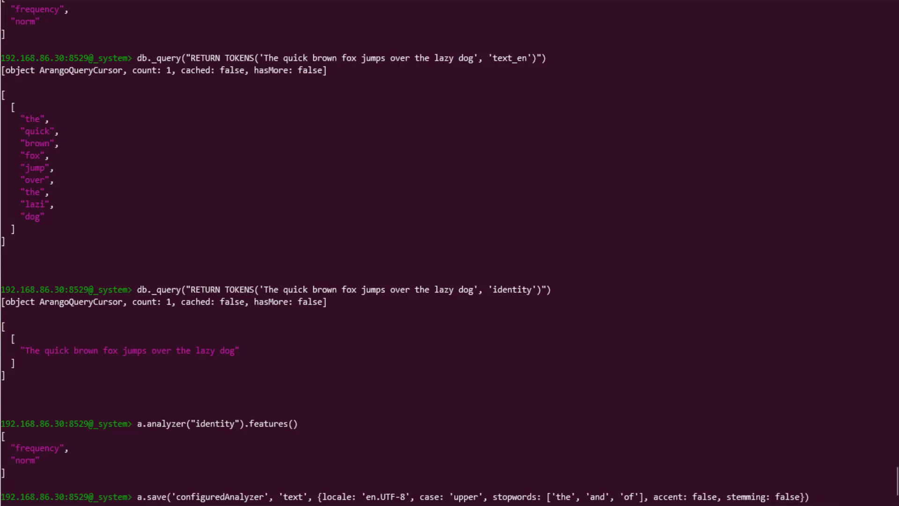
key("Enter")
type("db._query(\"RETURN TOKENS('The quick brown fox jumps over the lazy dog', 'c")
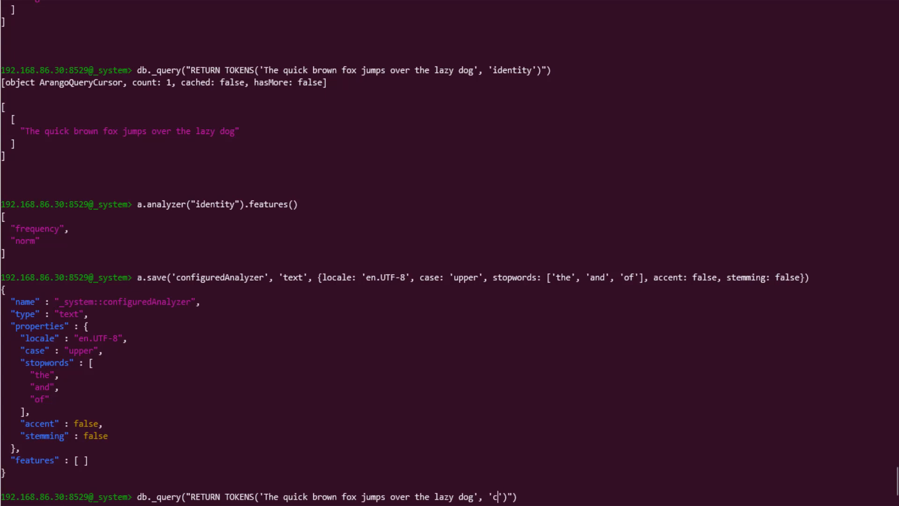
Step: Tokenize the quick-brown-fox sentence with configuredAnalyzer, yielding uppercase tokens including THE
type("onfiguredAnalyzer")
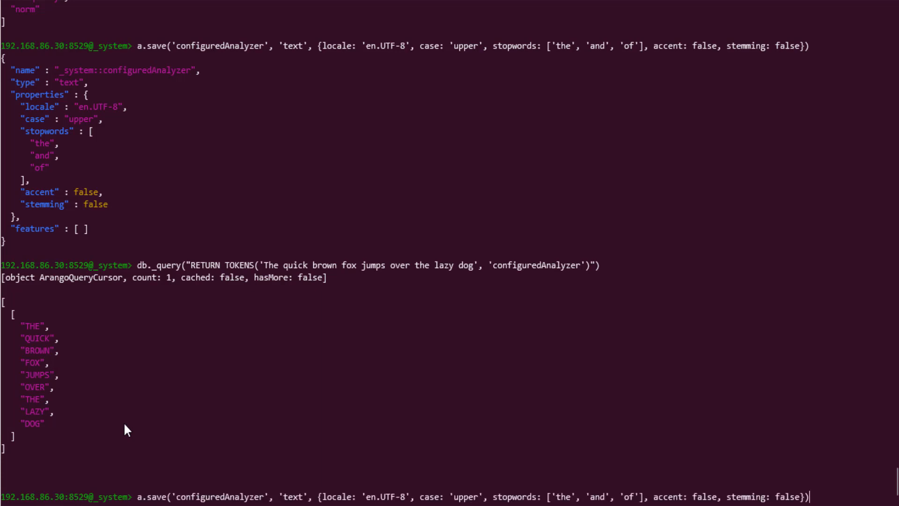
mouse_move(395, 442)
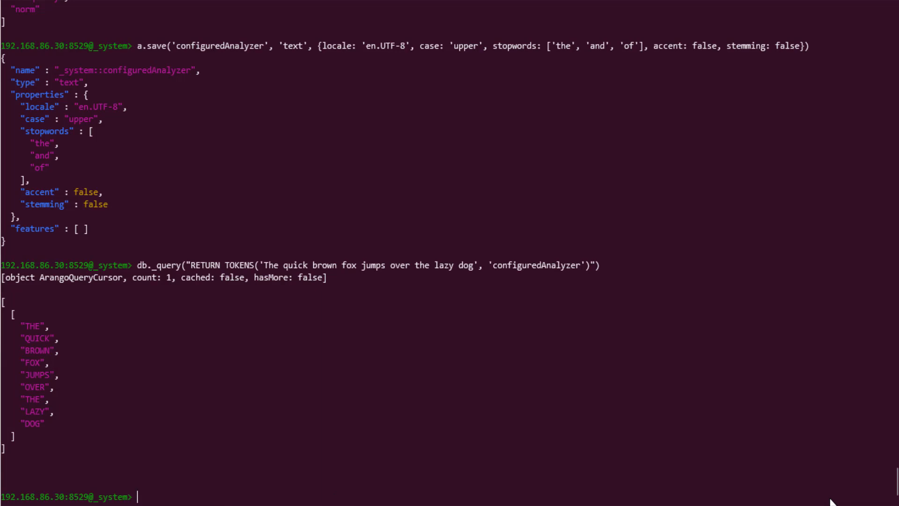
Step: Remove configuredAnalyzer, then recall the a.save command to redo its stopwords in uppercase
type("a.remove")
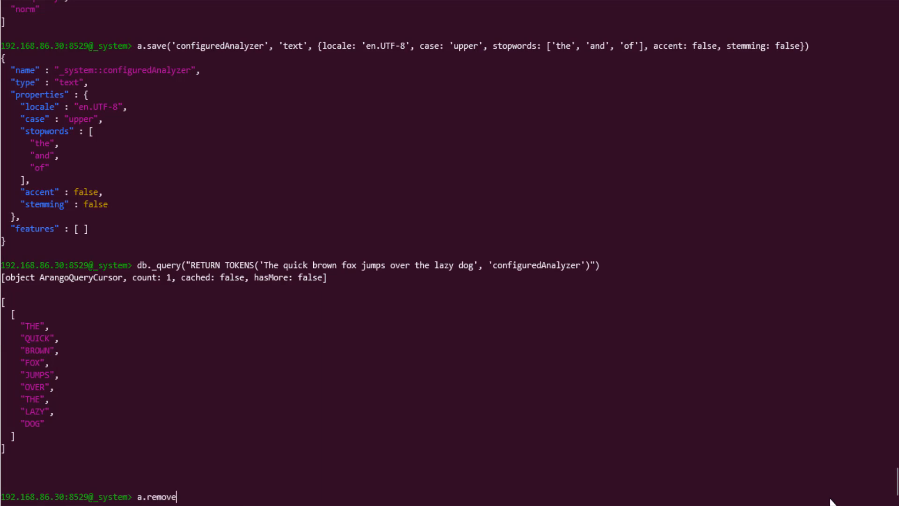
type("(")
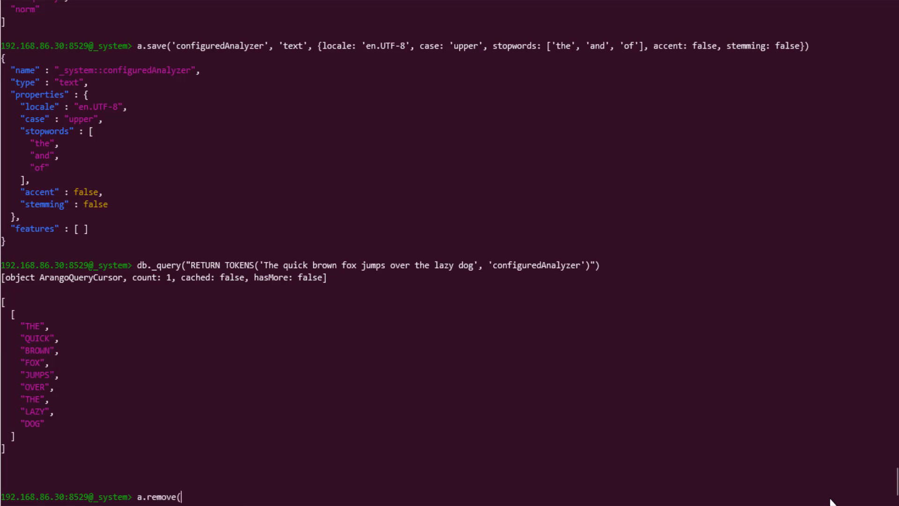
type("'")
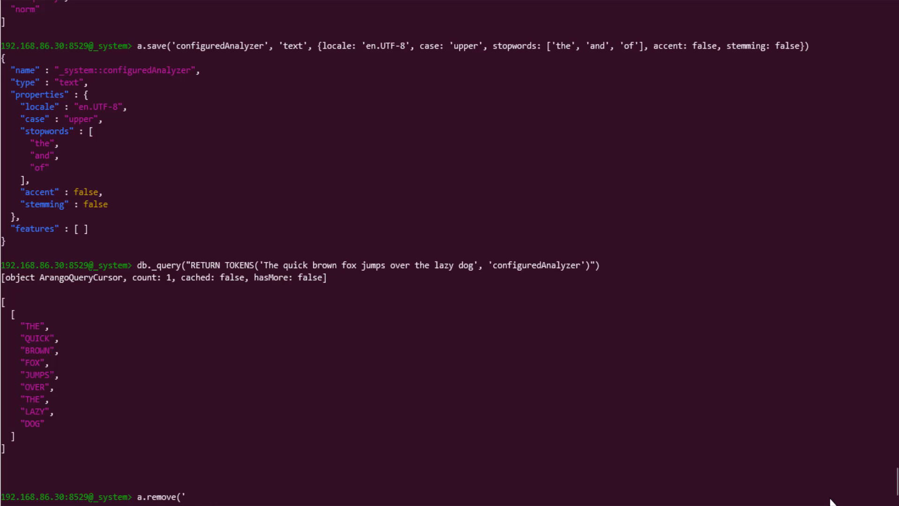
type("configuredAnalyzer")
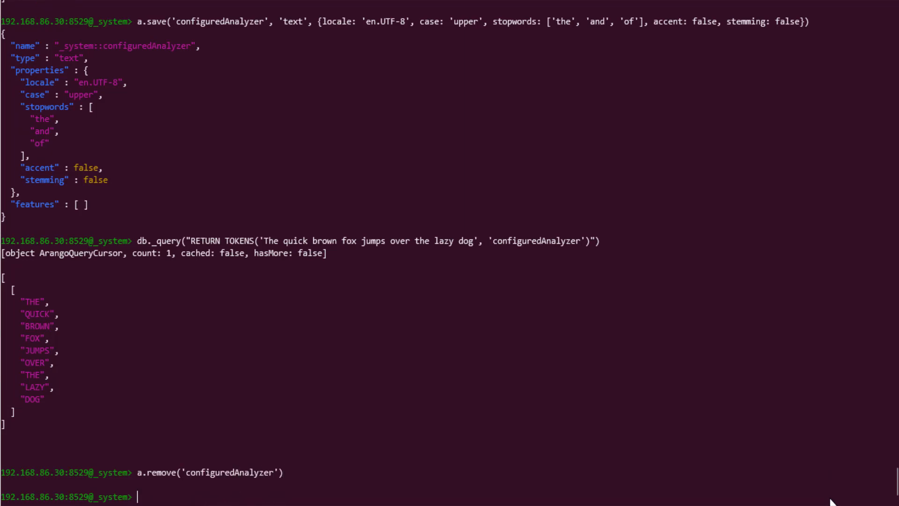
type("db._query(\"RETURN TOKENS('The quick brown fox jumps over the lazy dog', 'configuredAnalyzer')\")")
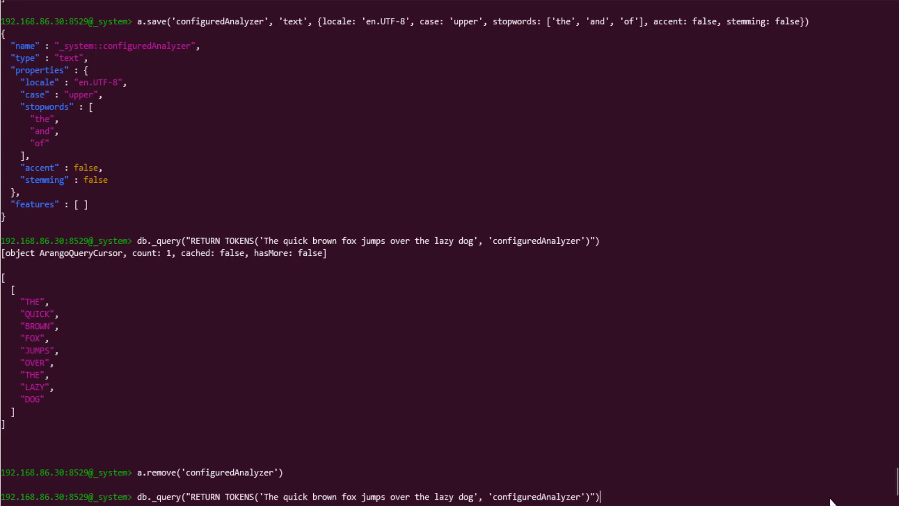
type("a.save('configuredAnalyzer', 'text', {locale: 'en.UTF-8', case: 'upper', stopwords: ['the', 'and', 'of'], accent: false, stemming: false})")
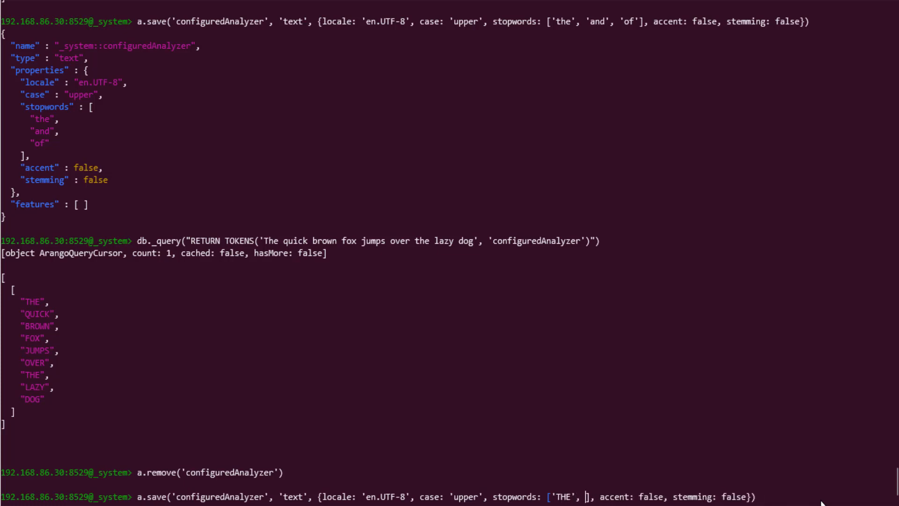
Step: Re-save configuredAnalyzer with stopwords ['THE', 'AND', 'OF'] and prepare the accented sentence query
type("'AND', 'OF")
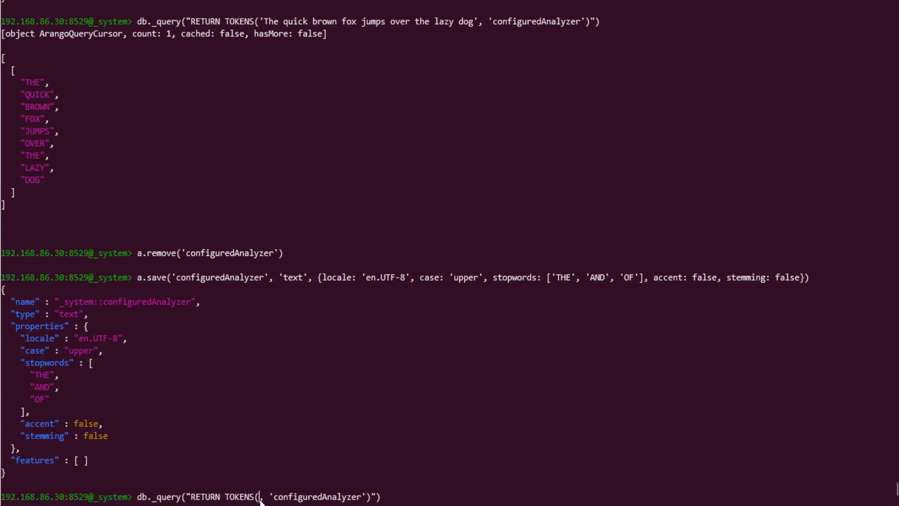
type("'The quick bröwn föx jumps över the lazy dög'")
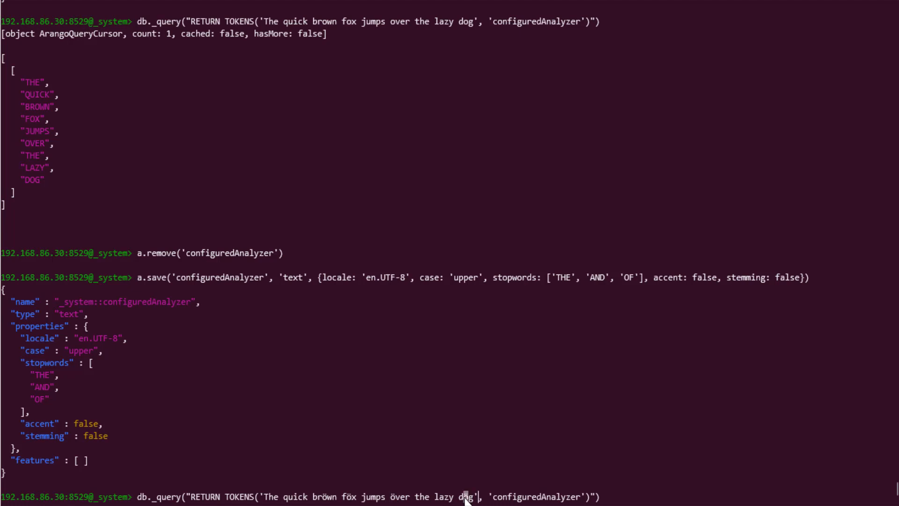
Step: Tokenize 'The quick bröwn föx jumps över the lazy dög', getting unaccented uppercase tokens without THE
key("Enter")
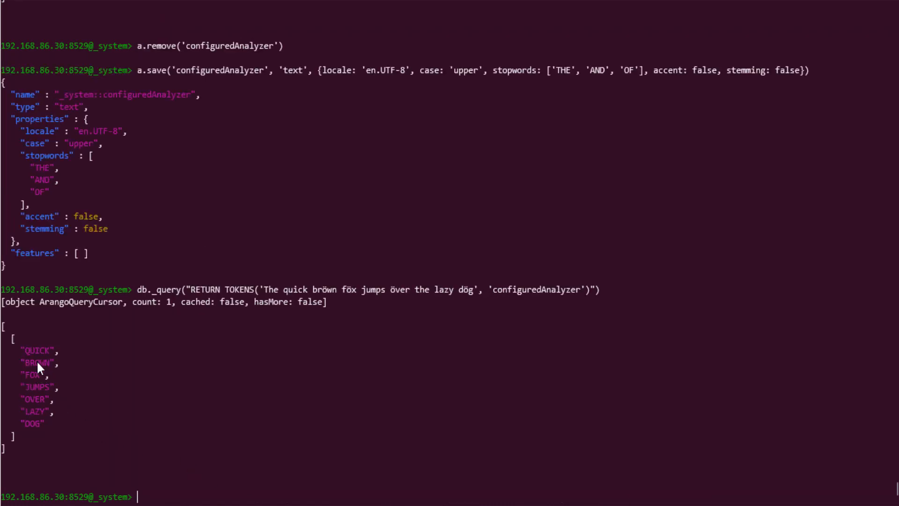
mouse_move(30, 408)
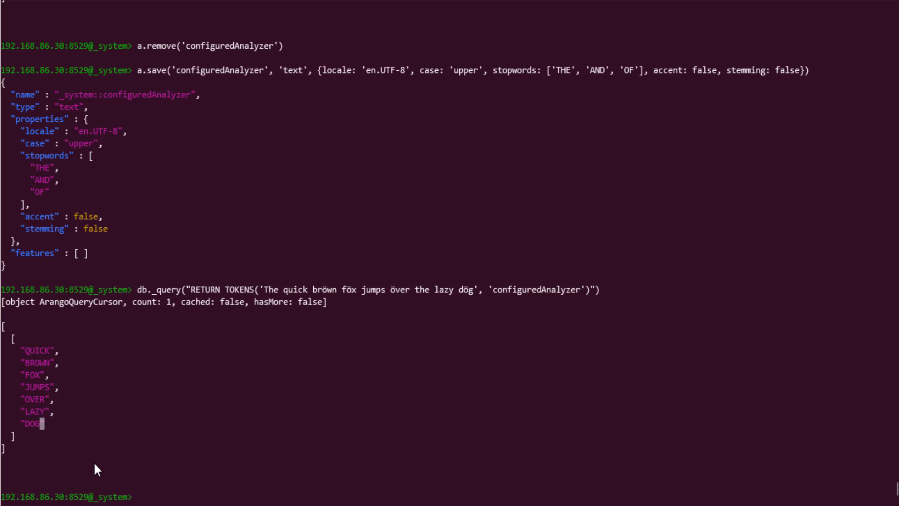
mouse_move(92, 478)
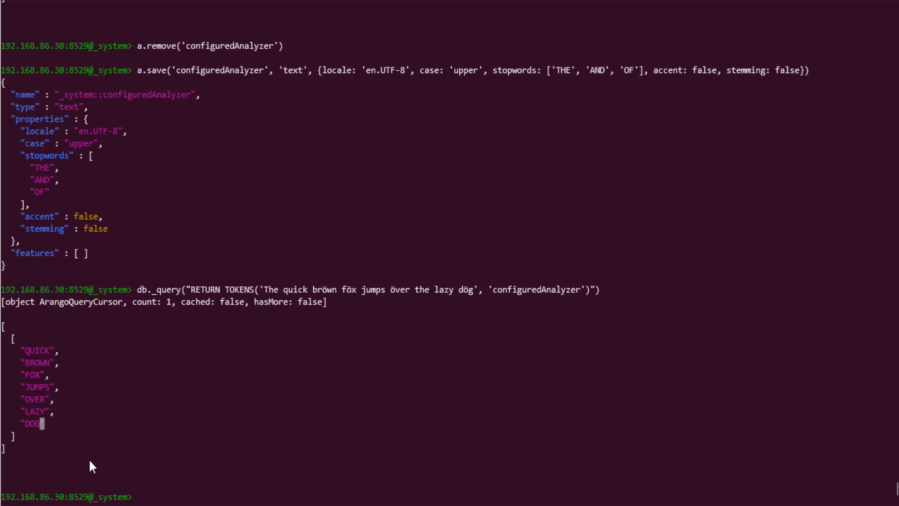